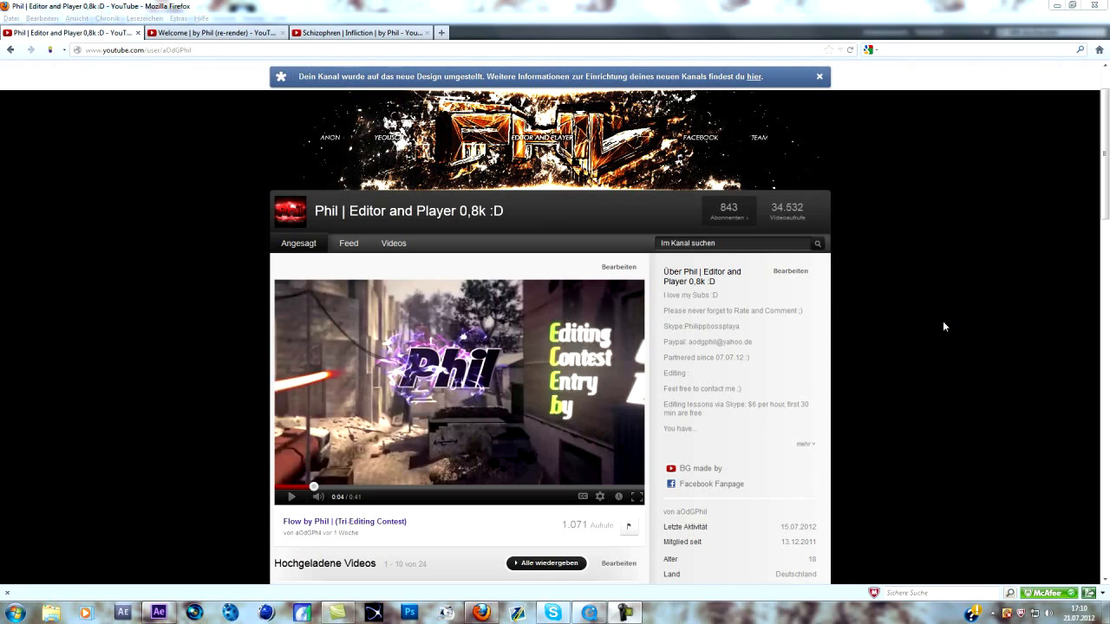
{"action": "mouse_move", "coordinate": [515, 368]}
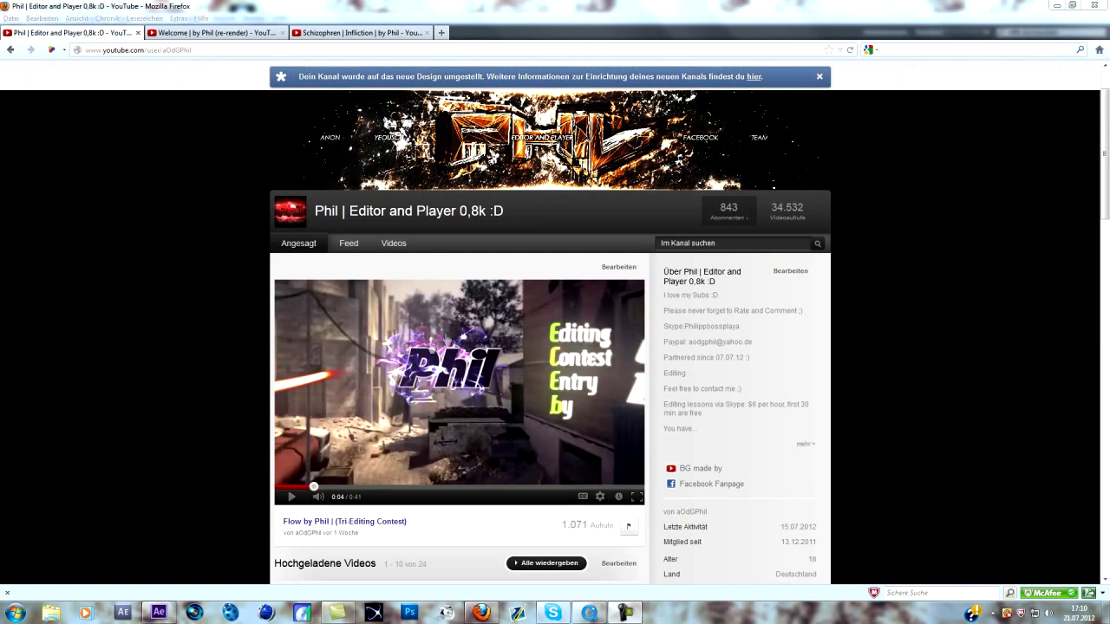
Step: Resume the featured 'Flow by Phil' video on the YouTube channel page
{"action": "left_click", "coordinate": [292, 497]}
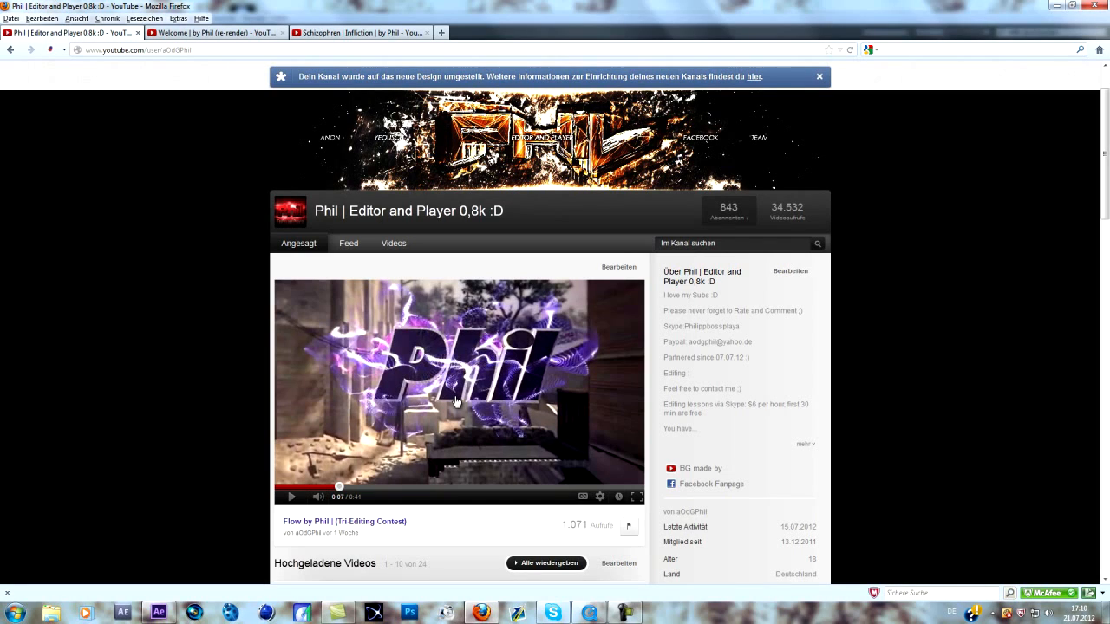
{"action": "mouse_move", "coordinate": [464, 417]}
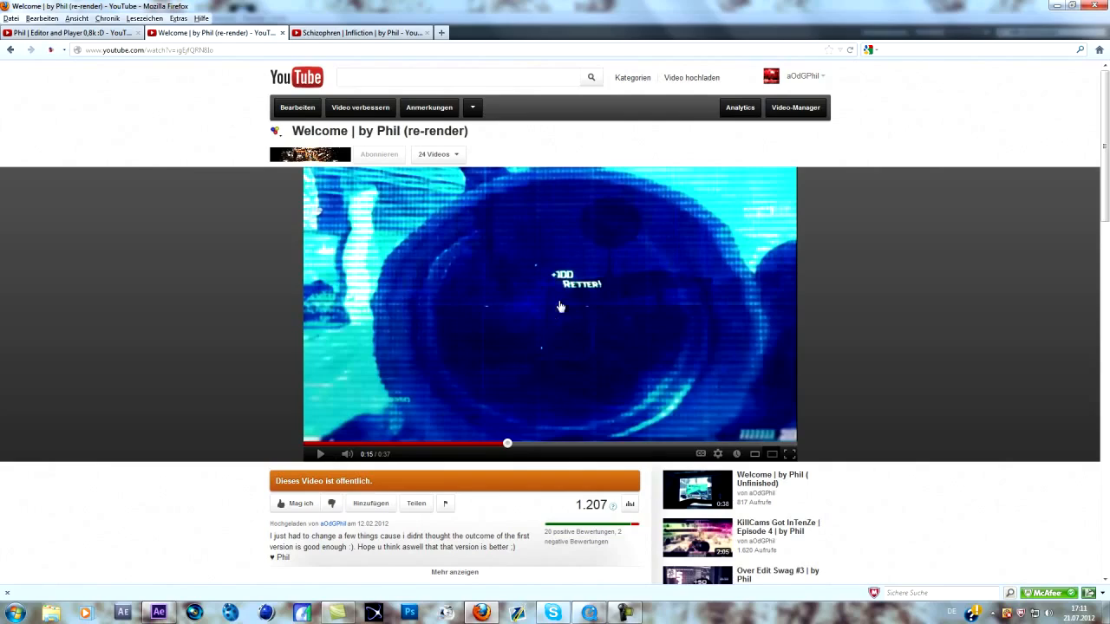
Step: Switch to the 'Welcome | by Phil (re-render)' tab and watch it
{"action": "left_click", "coordinate": [364, 32]}
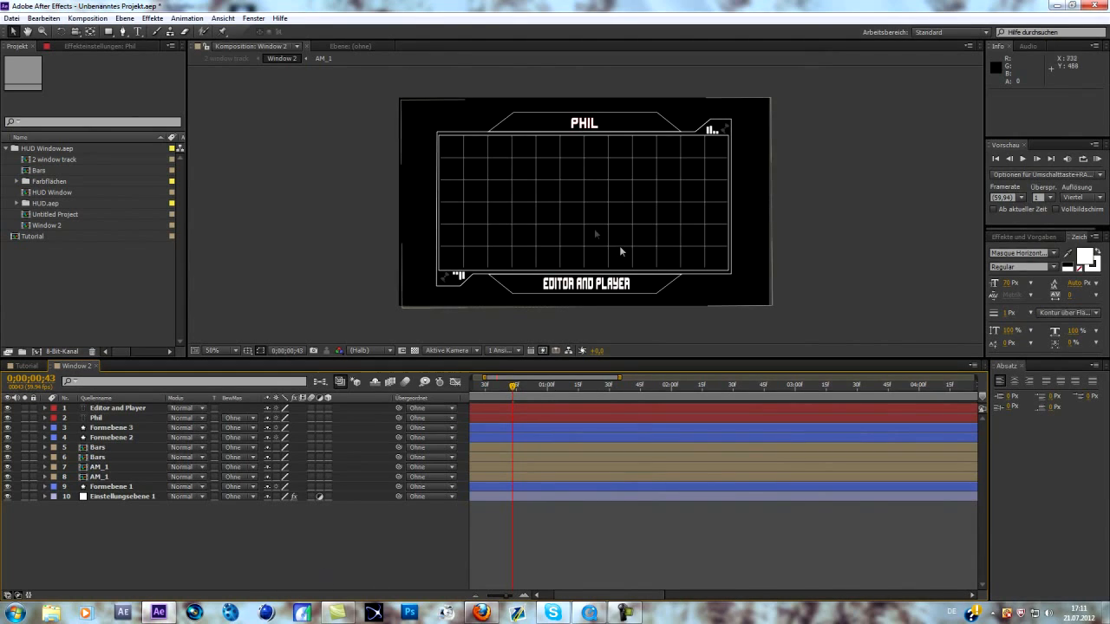
{"action": "mouse_move", "coordinate": [581, 227]}
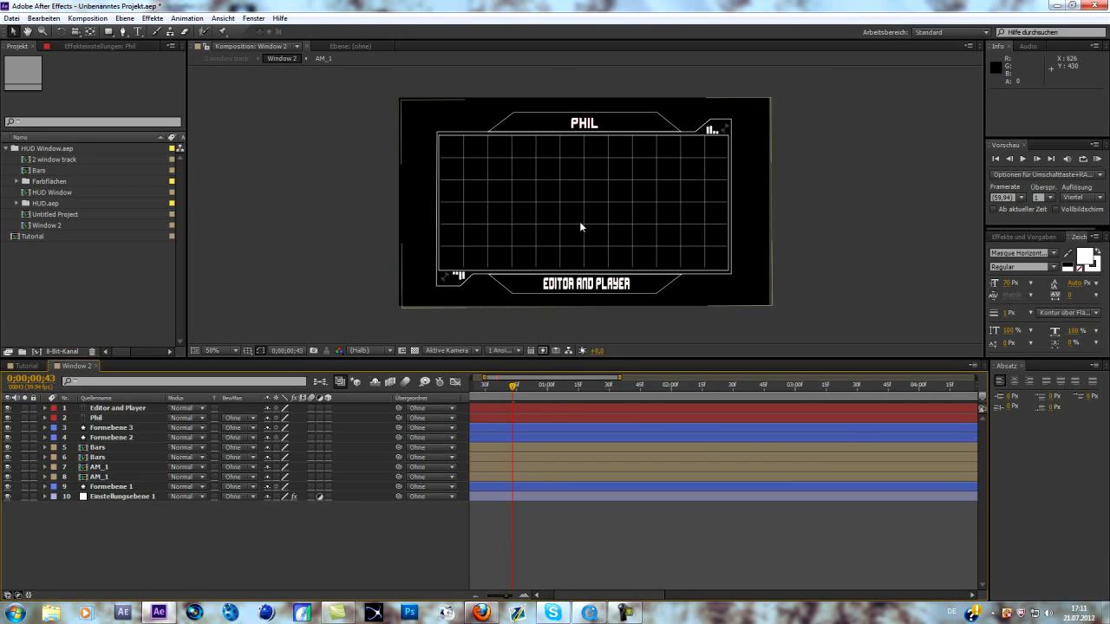
Step: Switch from Window 2 to the empty Tutorial composition tab
{"action": "left_click", "coordinate": [22, 366]}
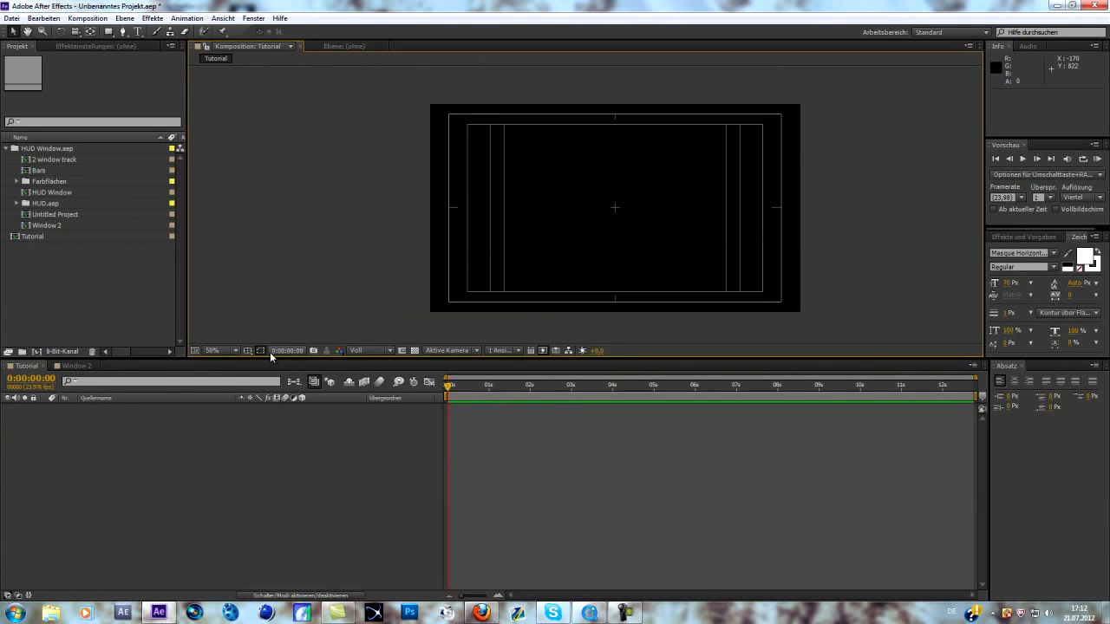
{"action": "left_click", "coordinate": [260, 351]}
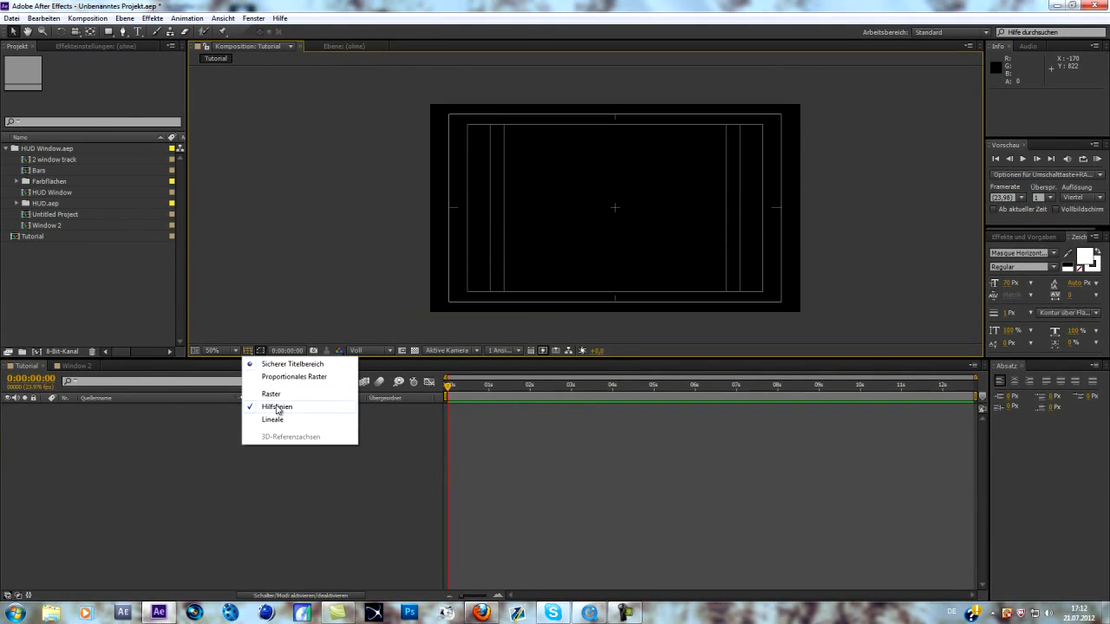
{"action": "left_click", "coordinate": [275, 407]}
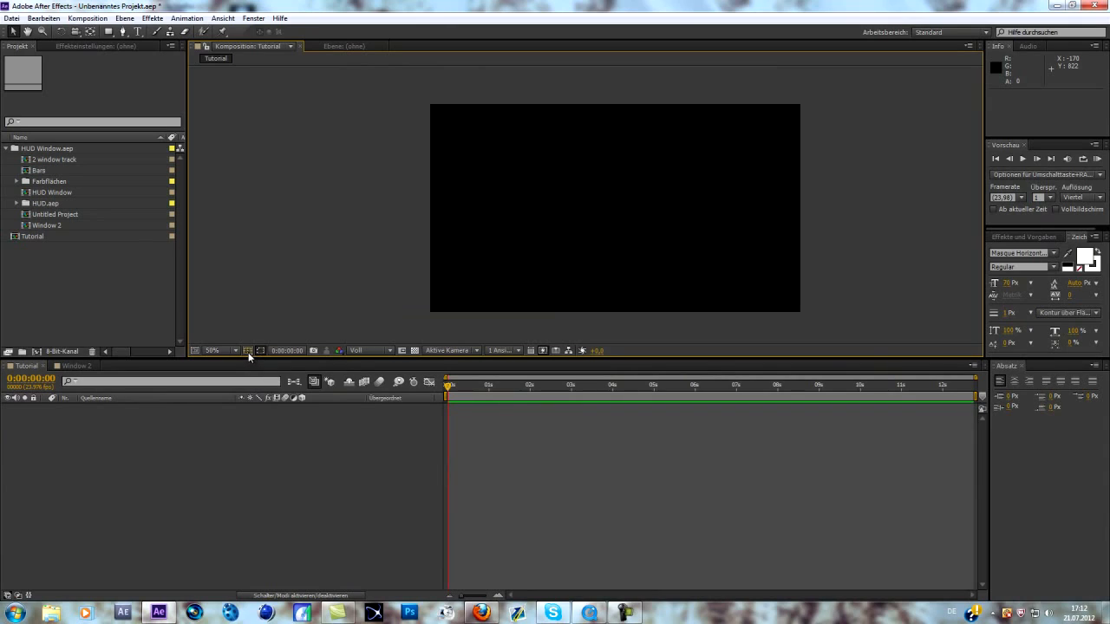
{"action": "left_click", "coordinate": [248, 350]}
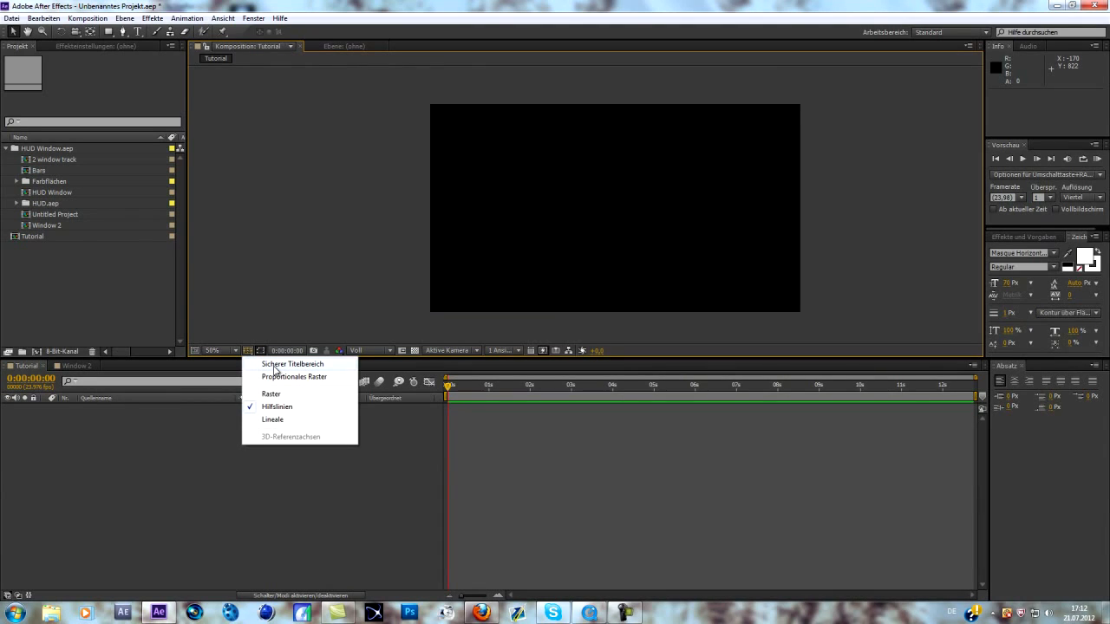
{"action": "left_click", "coordinate": [292, 364]}
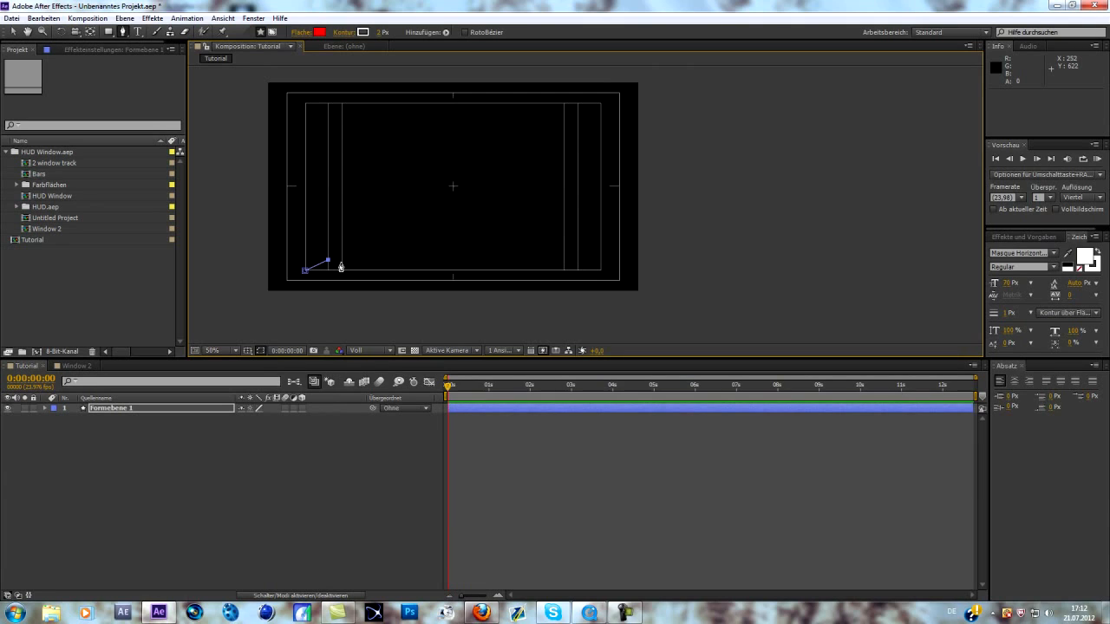
{"action": "mouse_move", "coordinate": [340, 271]}
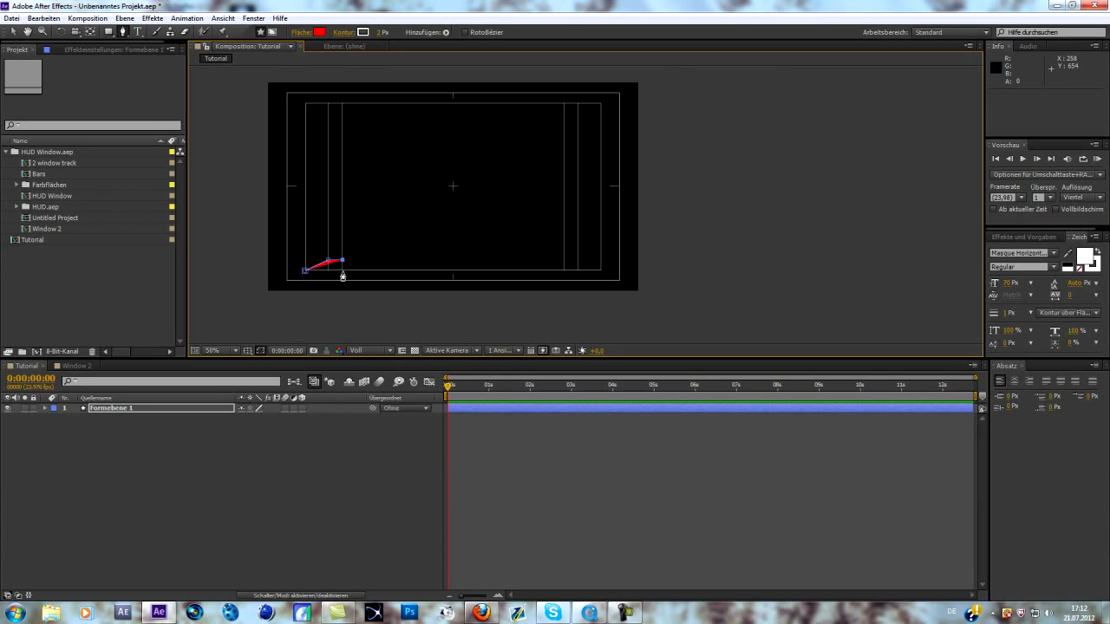
{"action": "mouse_move", "coordinate": [564, 265]}
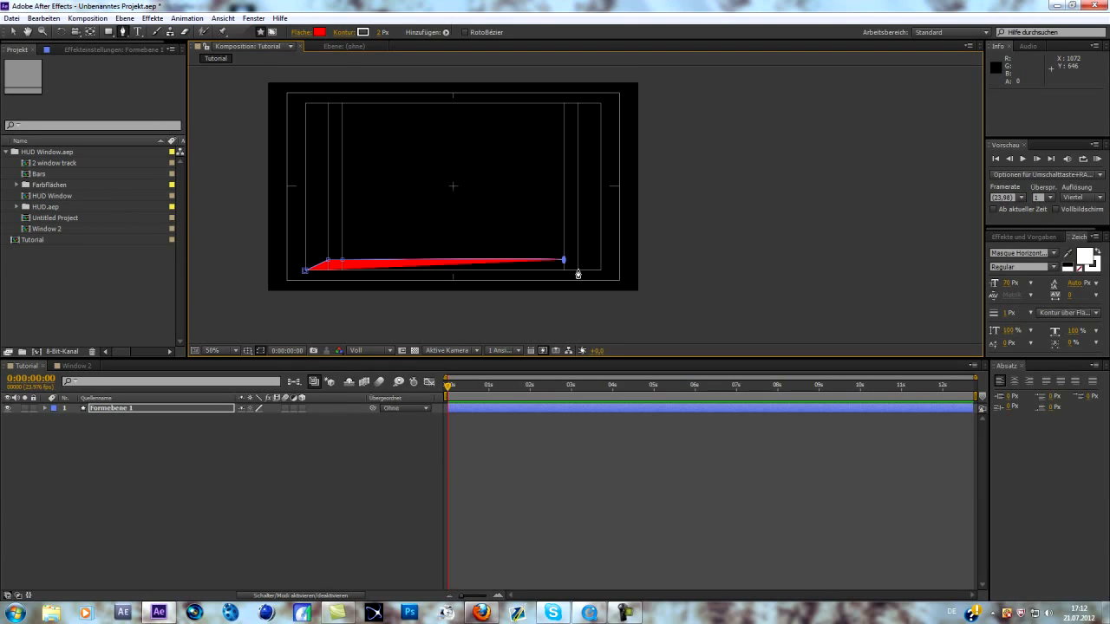
Step: Extend the bottom edge, add the angled lower-right corner, and pull out the top-left point
{"action": "left_click_drag", "start_coordinate": [563, 260], "coordinate": [577, 269]}
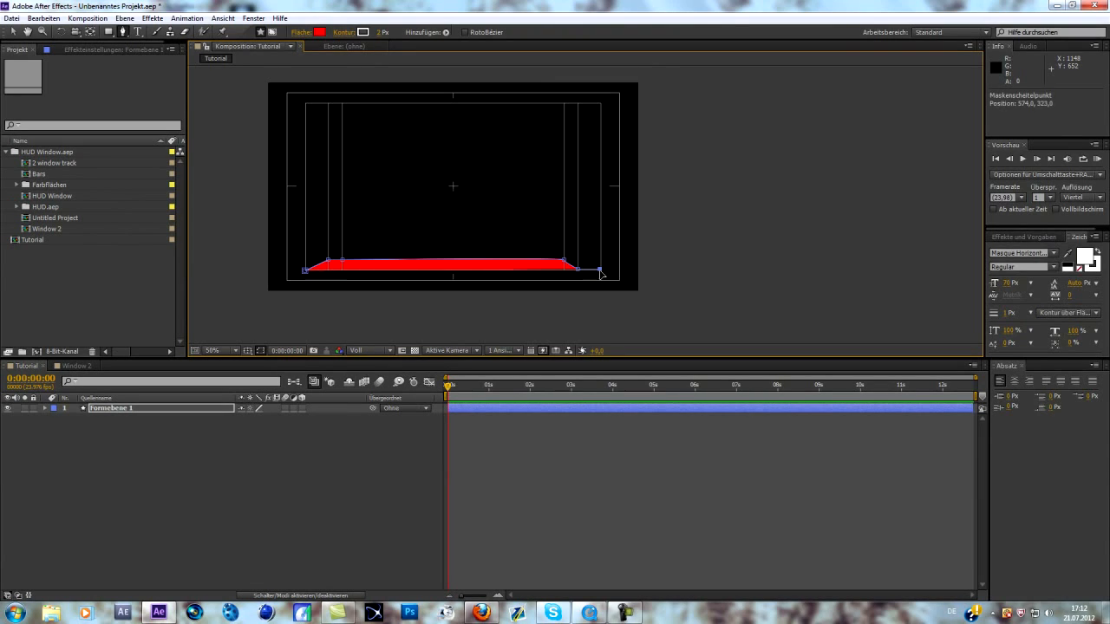
{"action": "left_click_drag", "start_coordinate": [601, 269], "coordinate": [601, 119]}
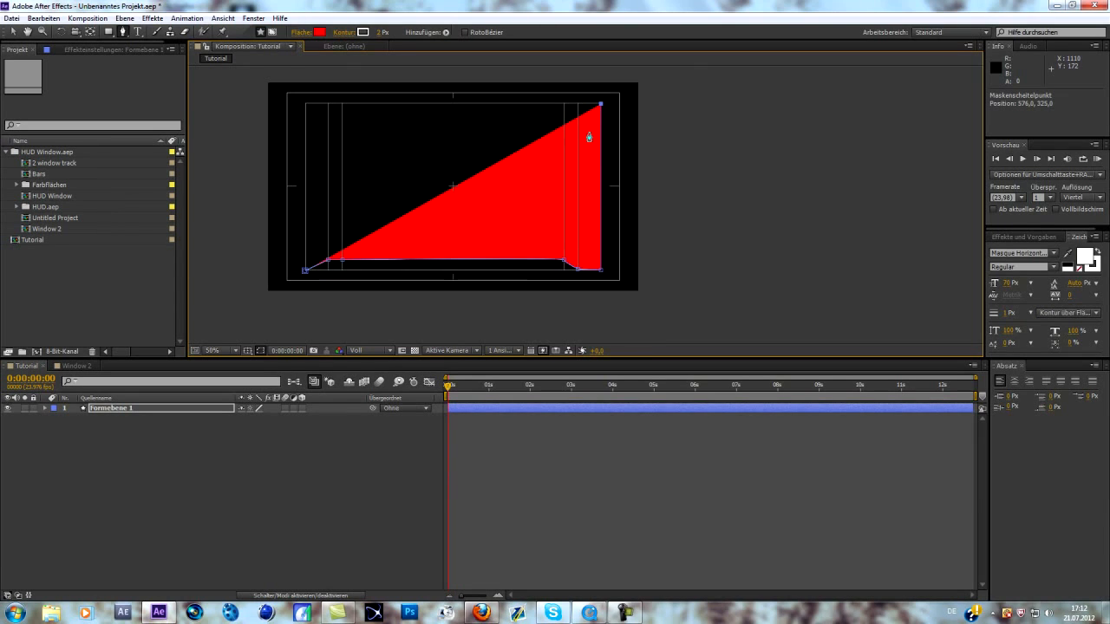
{"action": "mouse_move", "coordinate": [556, 107]}
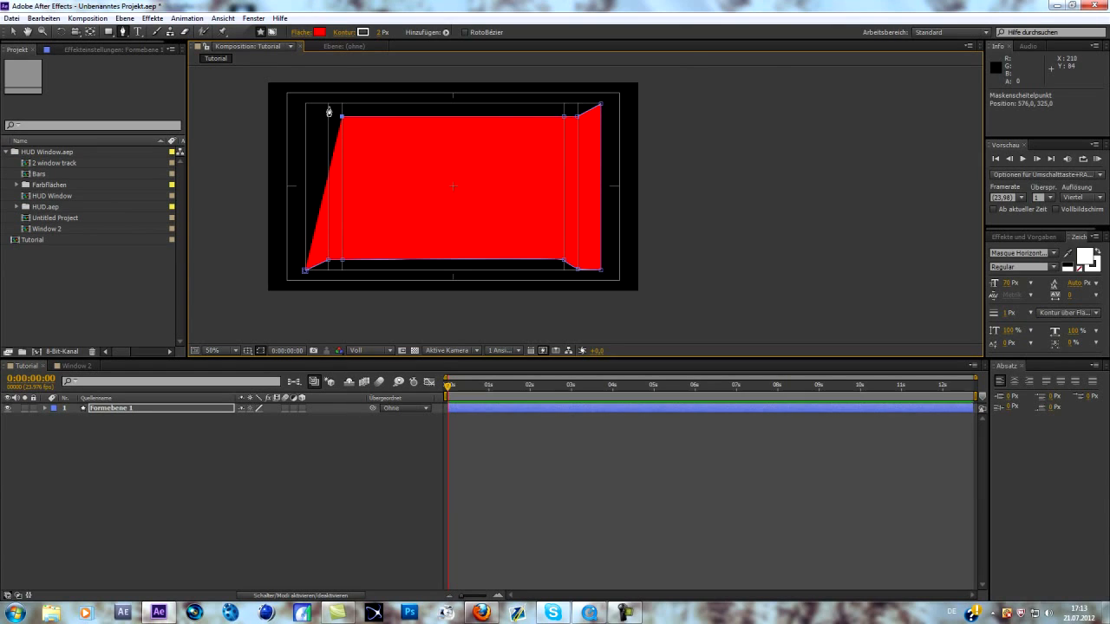
{"action": "mouse_move", "coordinate": [331, 113]}
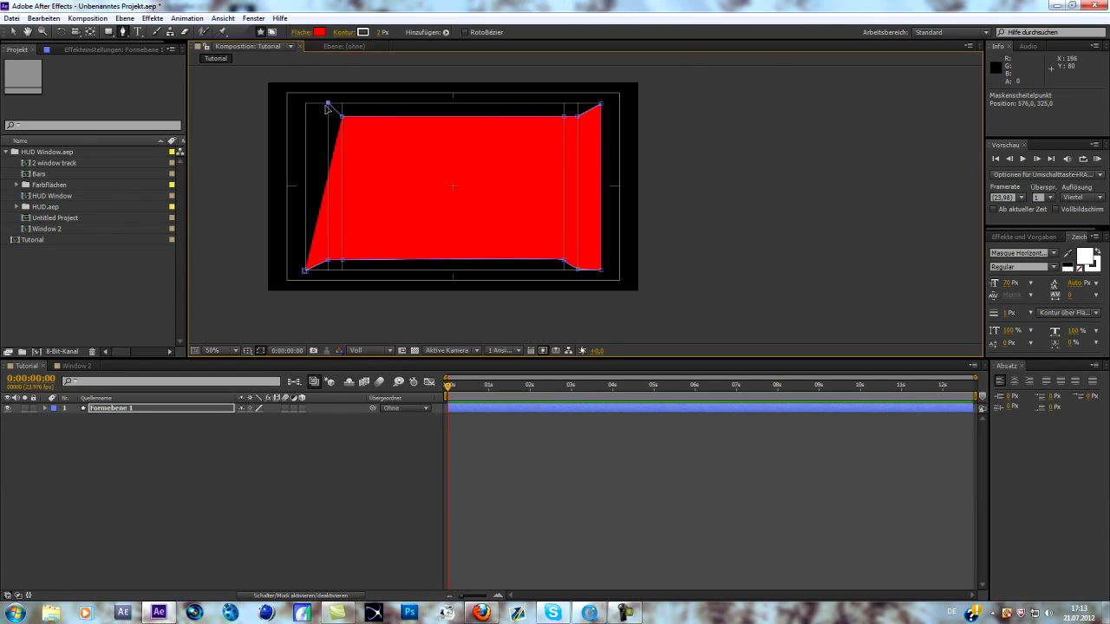
{"action": "left_click_drag", "start_coordinate": [328, 109], "coordinate": [321, 104]}
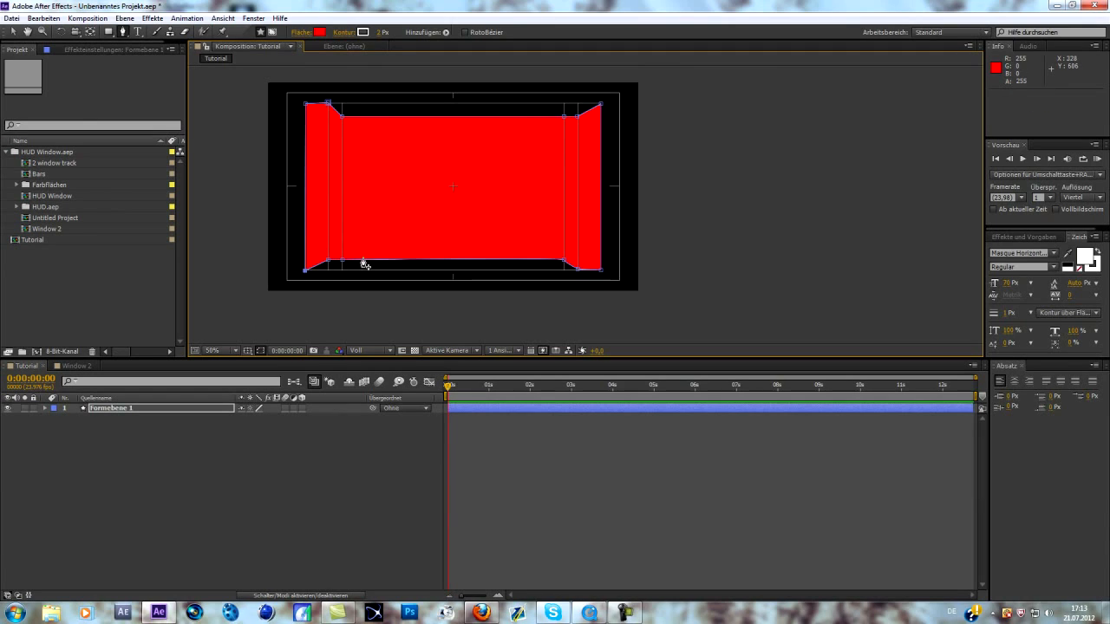
{"action": "mouse_move", "coordinate": [400, 182]}
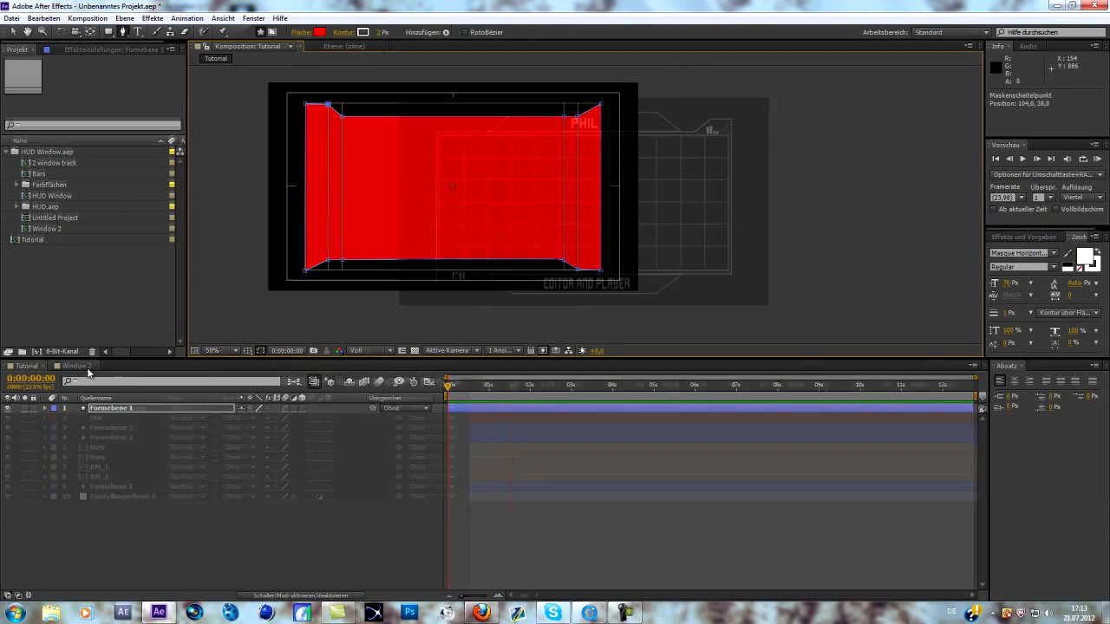
Step: Flatten the window shape's bottom-right corner by dragging its vertex with the Selection tool
{"action": "left_click", "coordinate": [73, 366]}
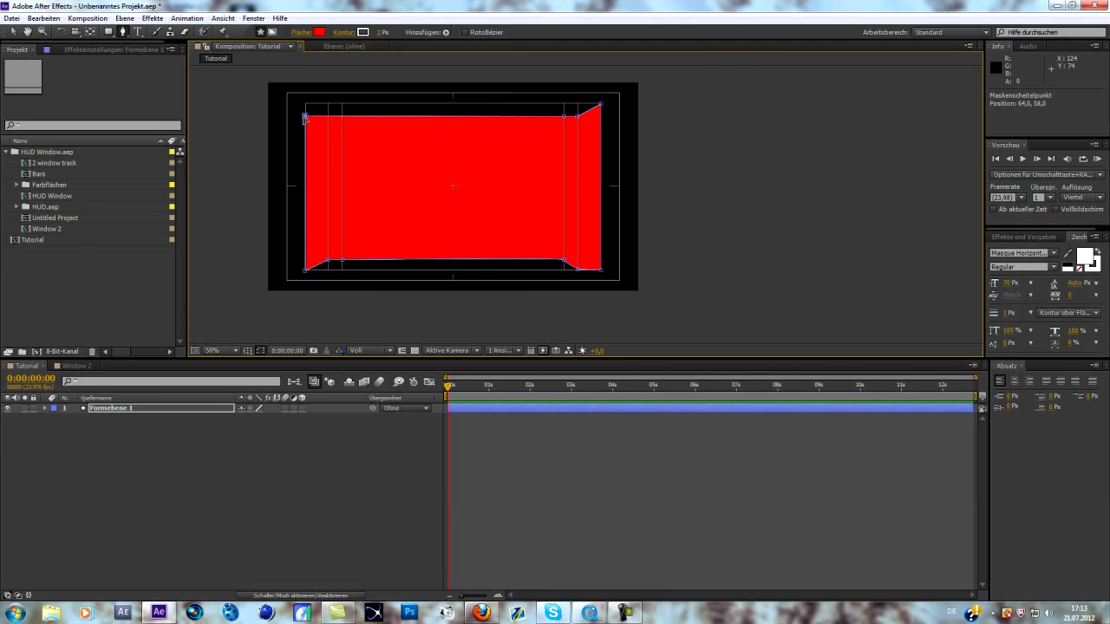
{"action": "mouse_move", "coordinate": [595, 277]}
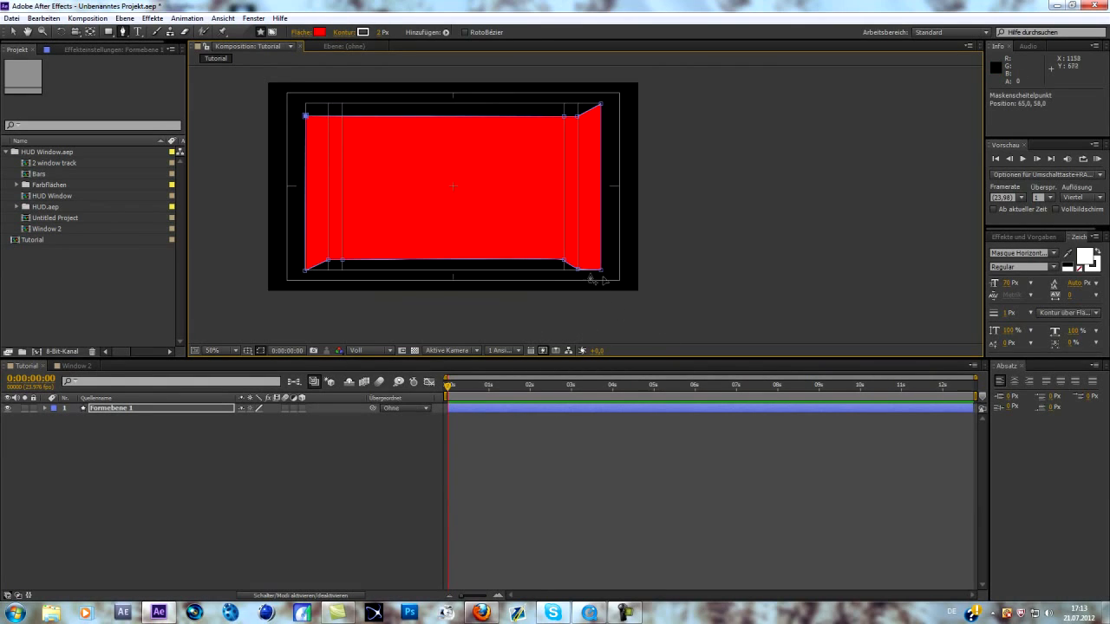
{"action": "left_click_drag", "start_coordinate": [604, 280], "coordinate": [583, 270]}
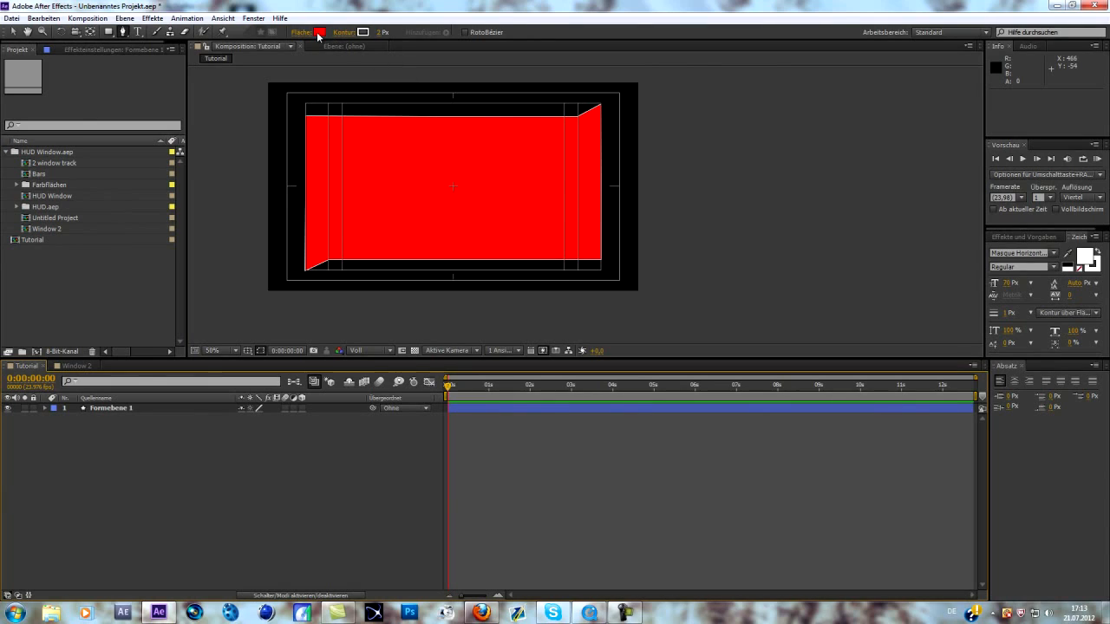
Step: Set the shape fill colour to near-white #FDFDFD
{"action": "left_click", "coordinate": [327, 33]}
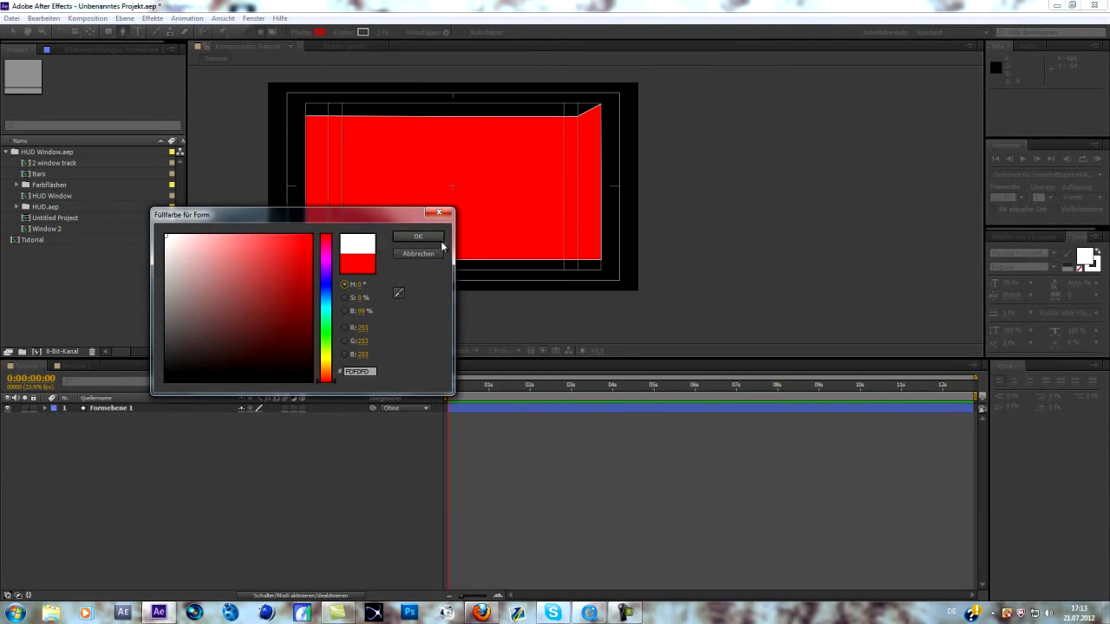
{"action": "left_click", "coordinate": [418, 236]}
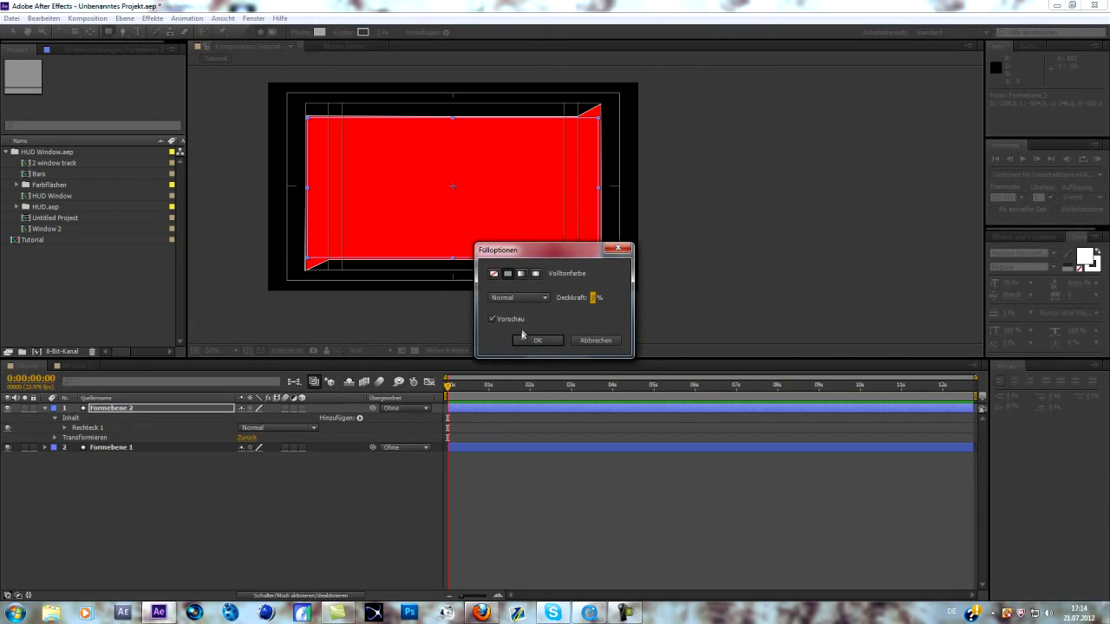
Step: Set the frame shapes' fill to None so only outlines remain
{"action": "left_click", "coordinate": [537, 340]}
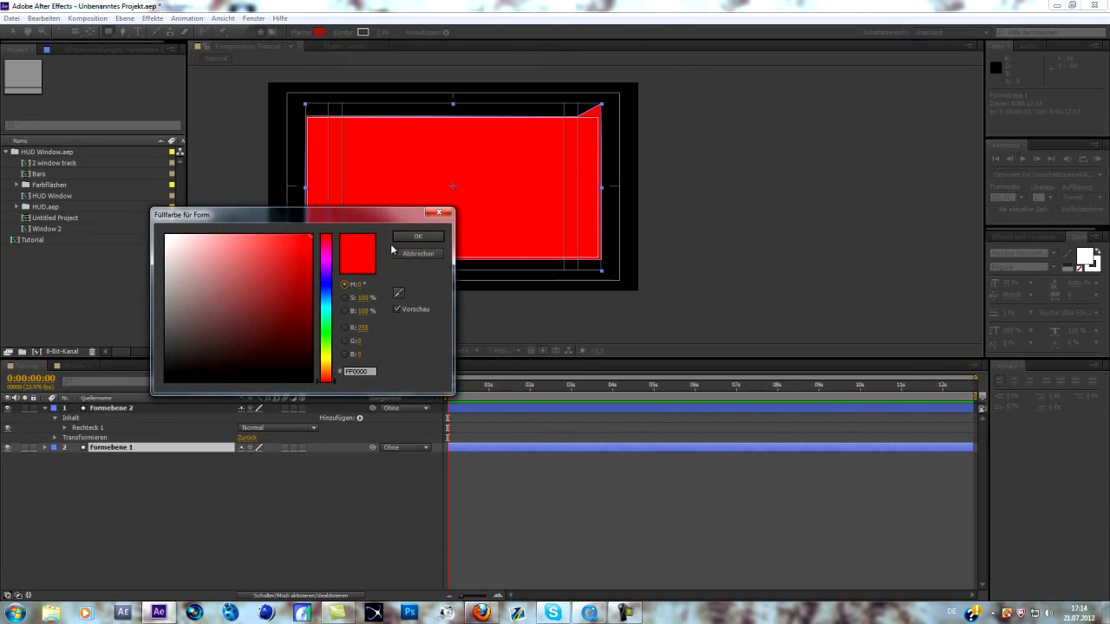
{"action": "left_click", "coordinate": [417, 236]}
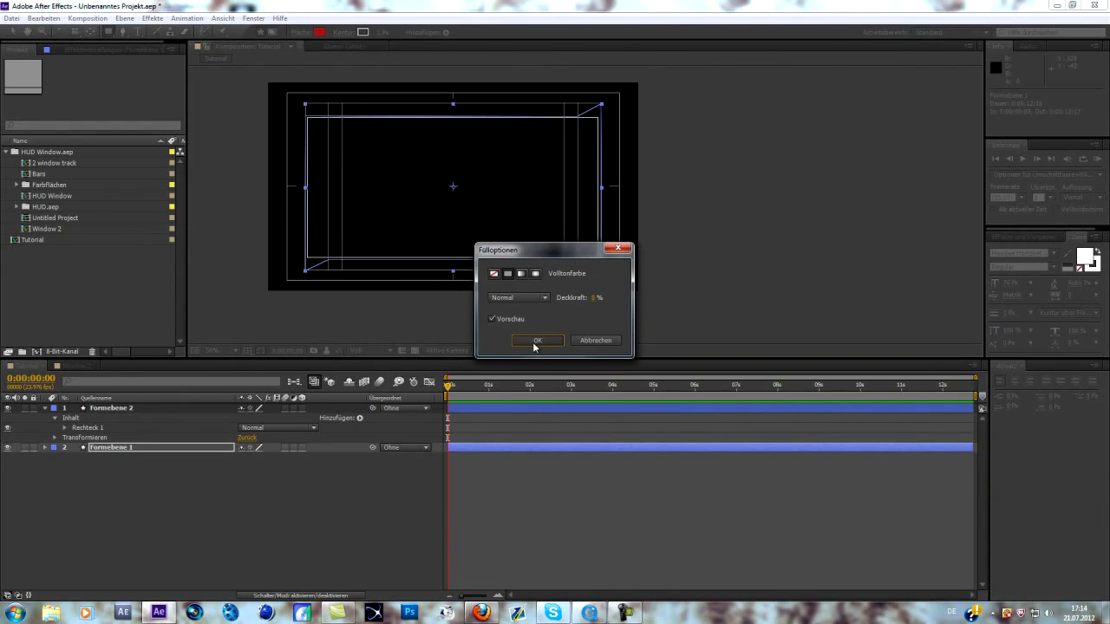
{"action": "left_click", "coordinate": [538, 340]}
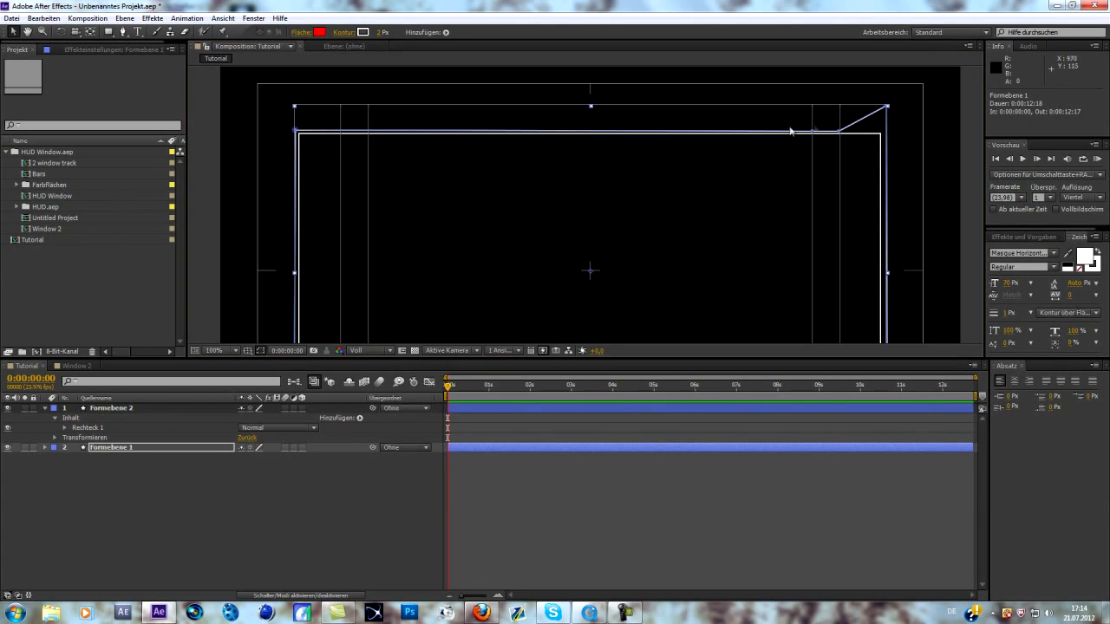
Step: Reposition the top-edge point beside the angled top-right corner
{"action": "left_click_drag", "start_coordinate": [815, 130], "coordinate": [841, 132]}
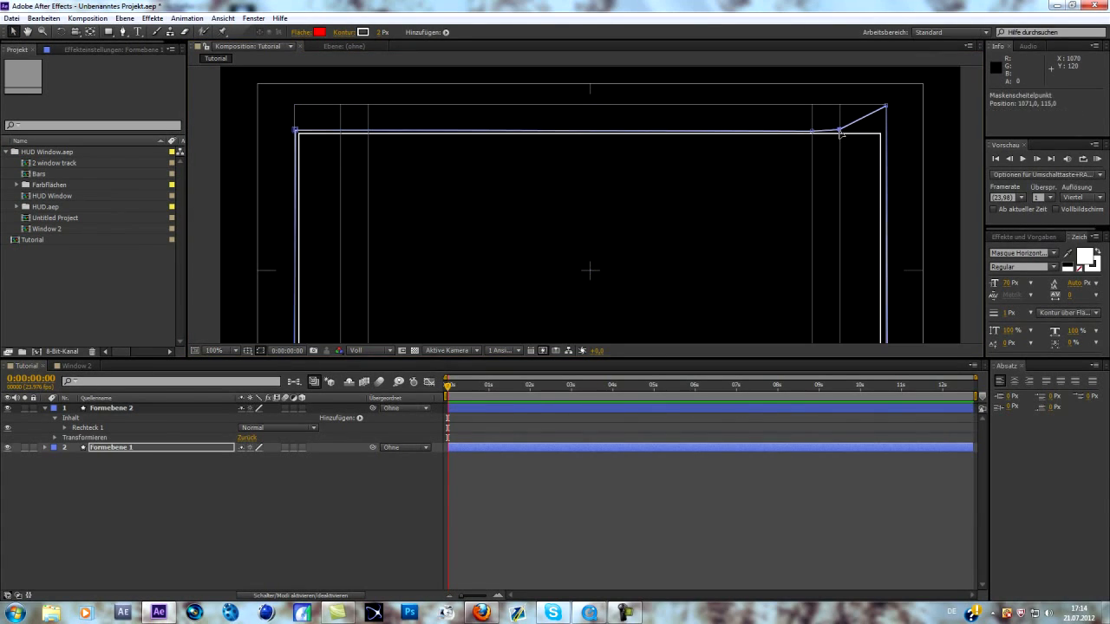
{"action": "left_click_drag", "start_coordinate": [841, 132], "coordinate": [813, 132]}
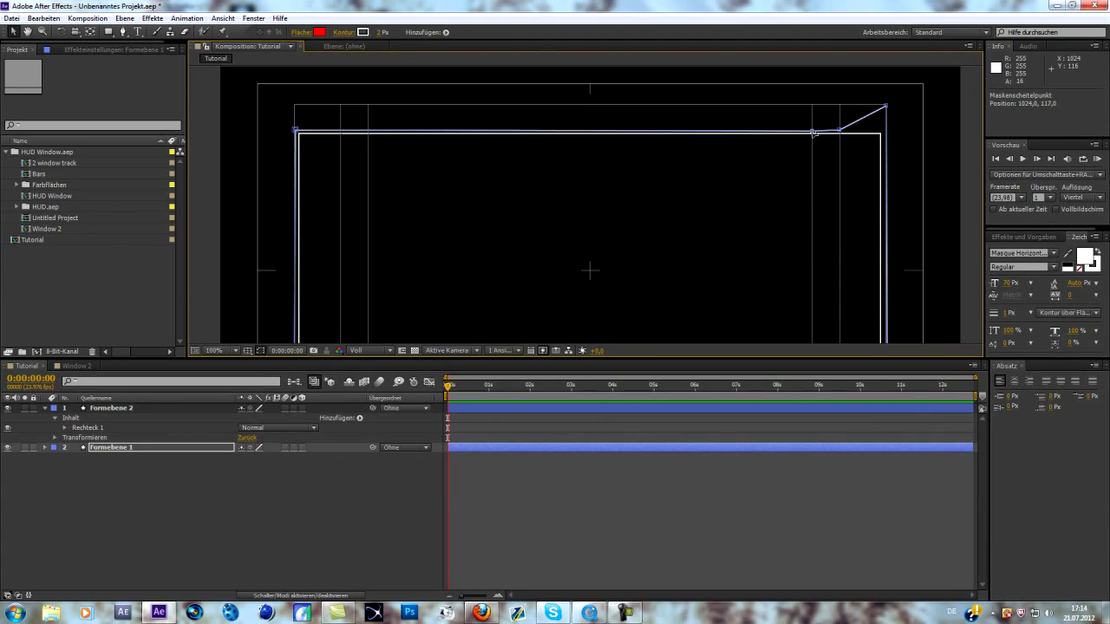
{"action": "left_click", "coordinate": [214, 350]}
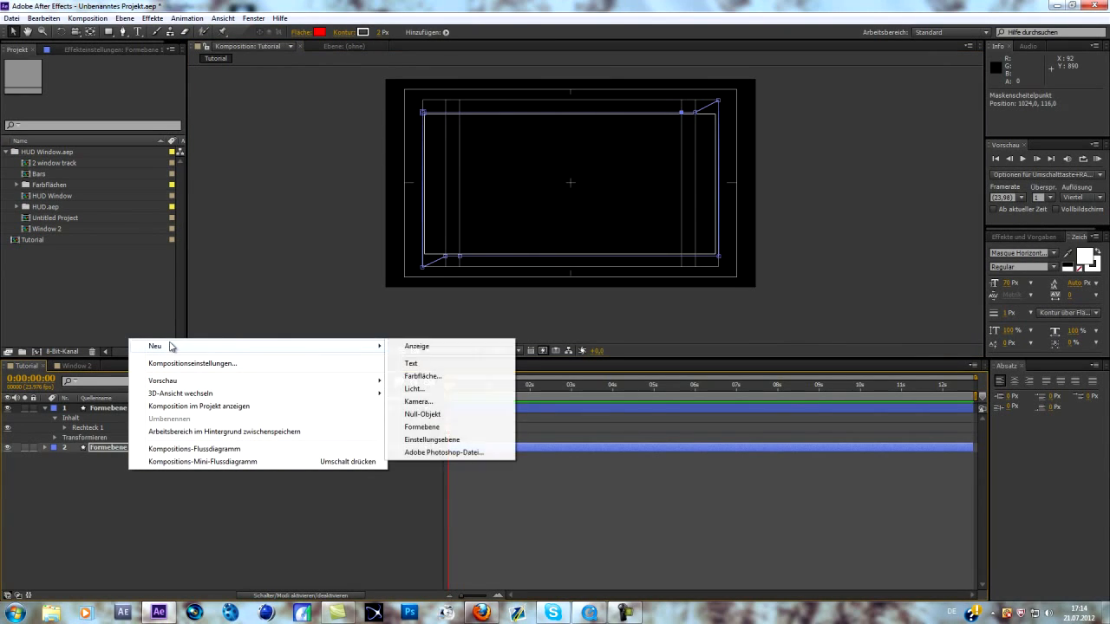
{"action": "mouse_move", "coordinate": [107, 466]}
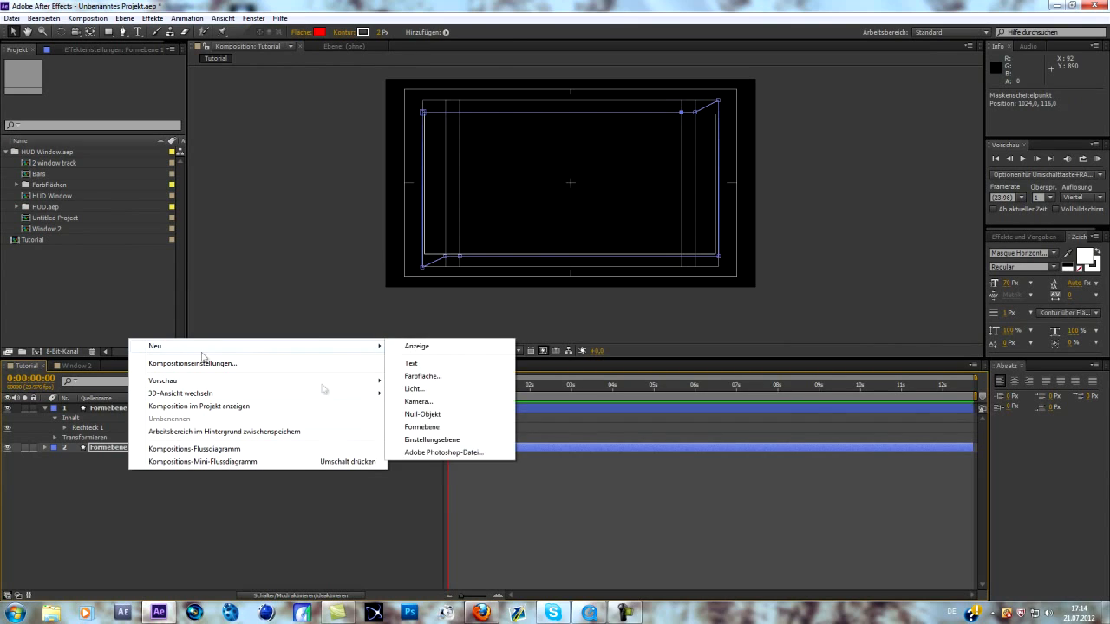
{"action": "mouse_move", "coordinate": [437, 382]}
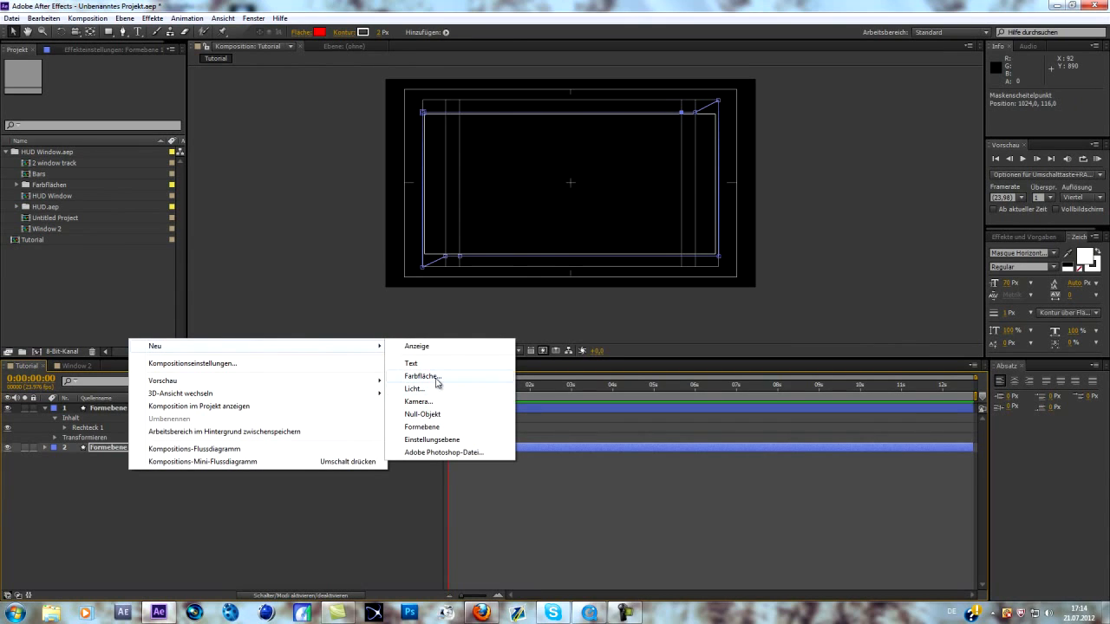
Step: Add a white solid and apply the Raster grid effect, scaled to 65%
{"action": "left_click", "coordinate": [423, 376]}
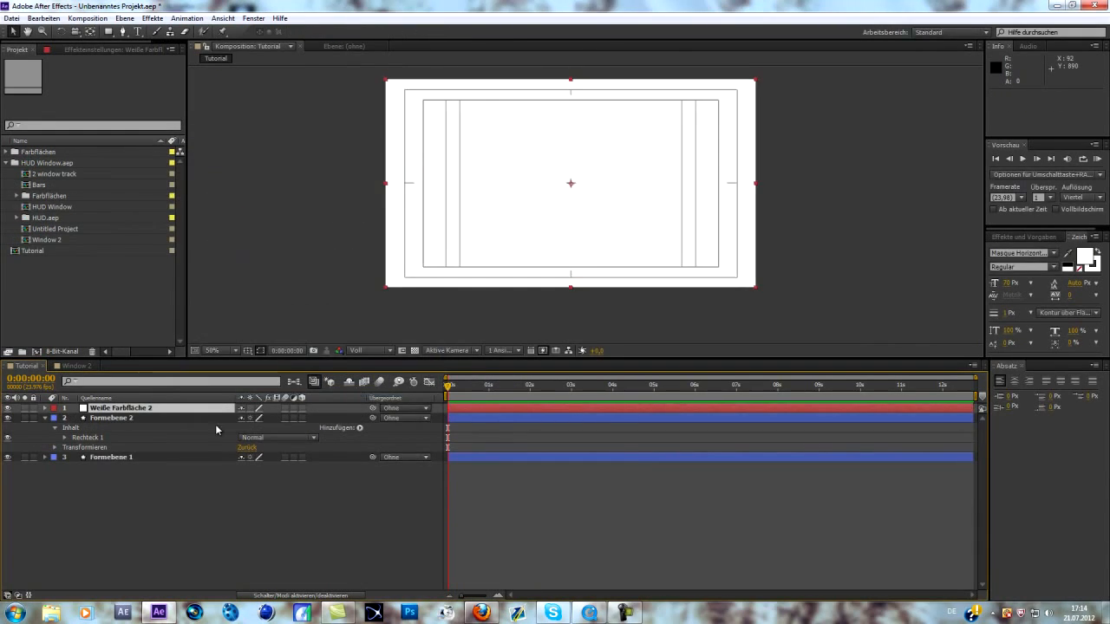
{"action": "right_click", "coordinate": [120, 407]}
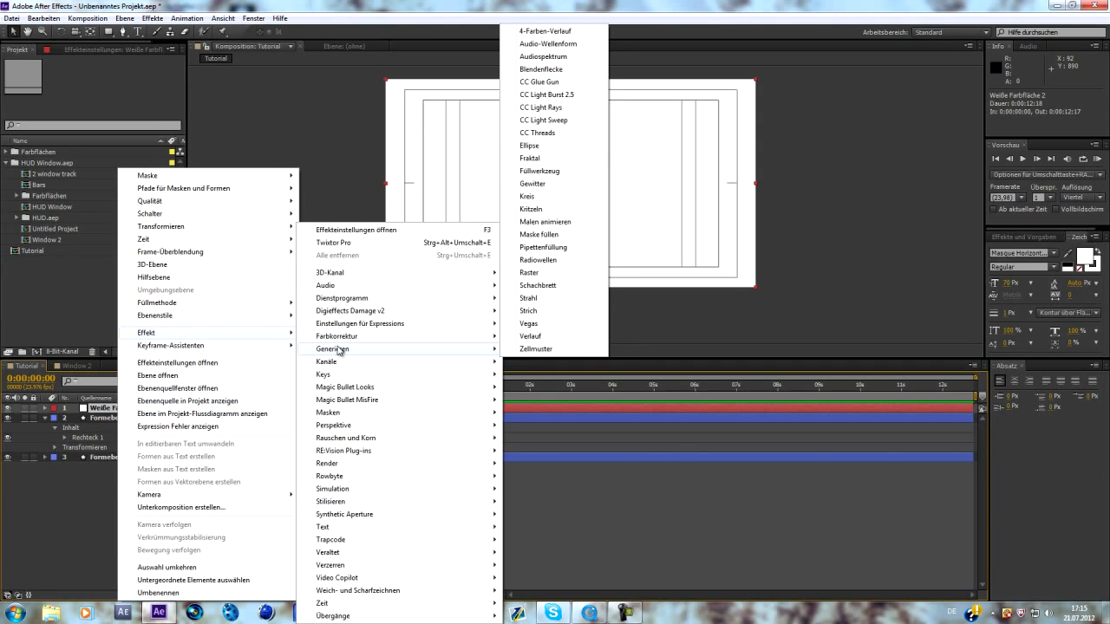
{"action": "mouse_move", "coordinate": [532, 349]}
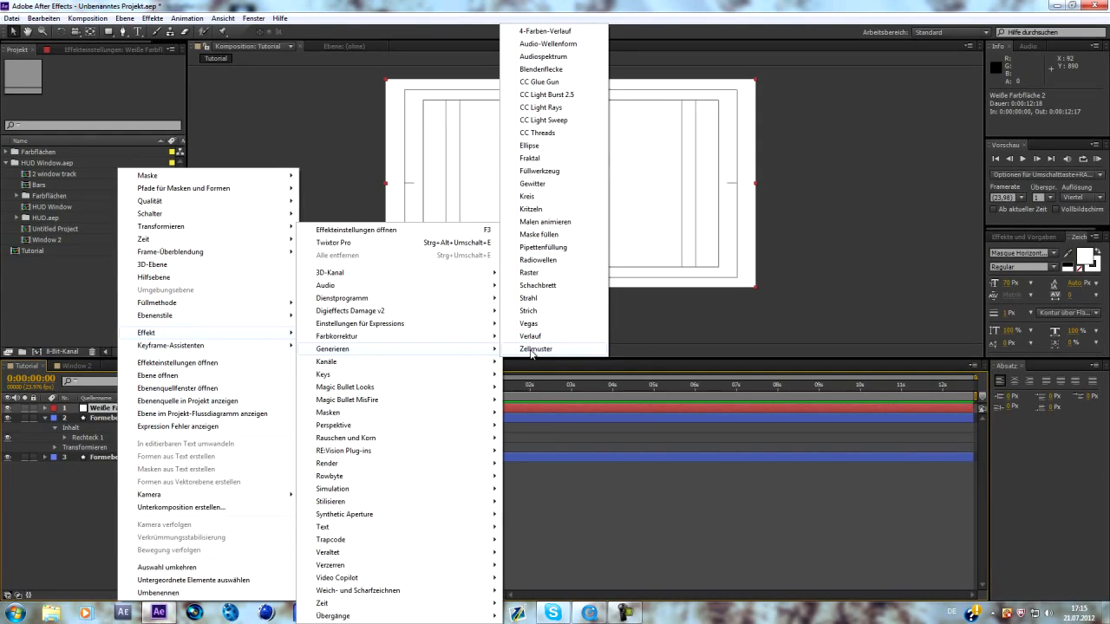
{"action": "left_click", "coordinate": [535, 349]}
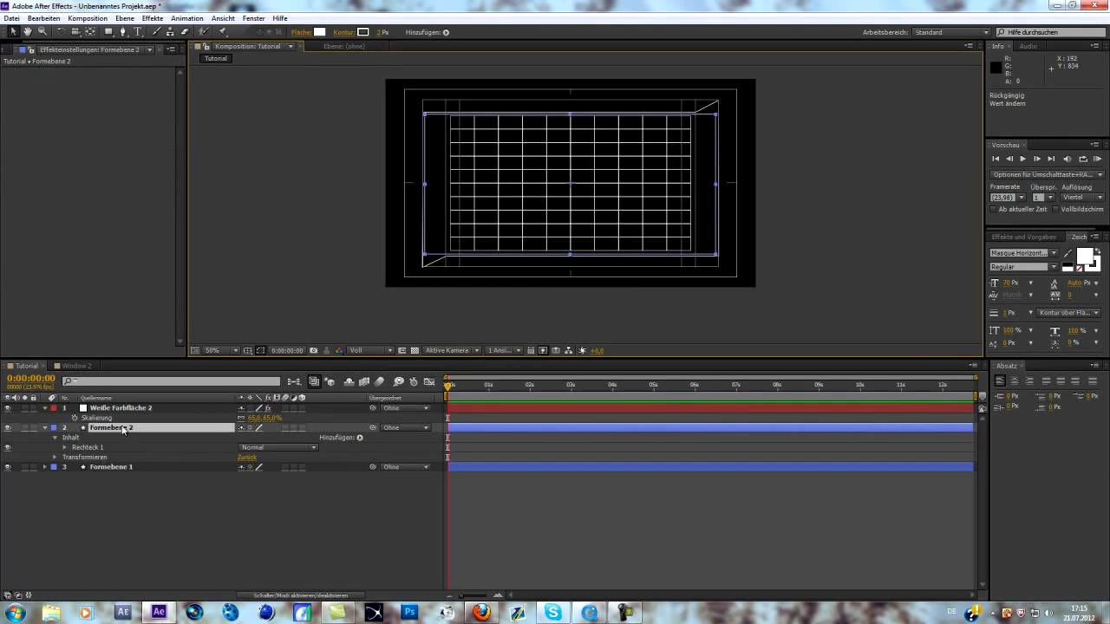
Step: Stretch the grid solid's horizontal scale to 77.5% and view the Window 2 composition
{"action": "left_click", "coordinate": [119, 408]}
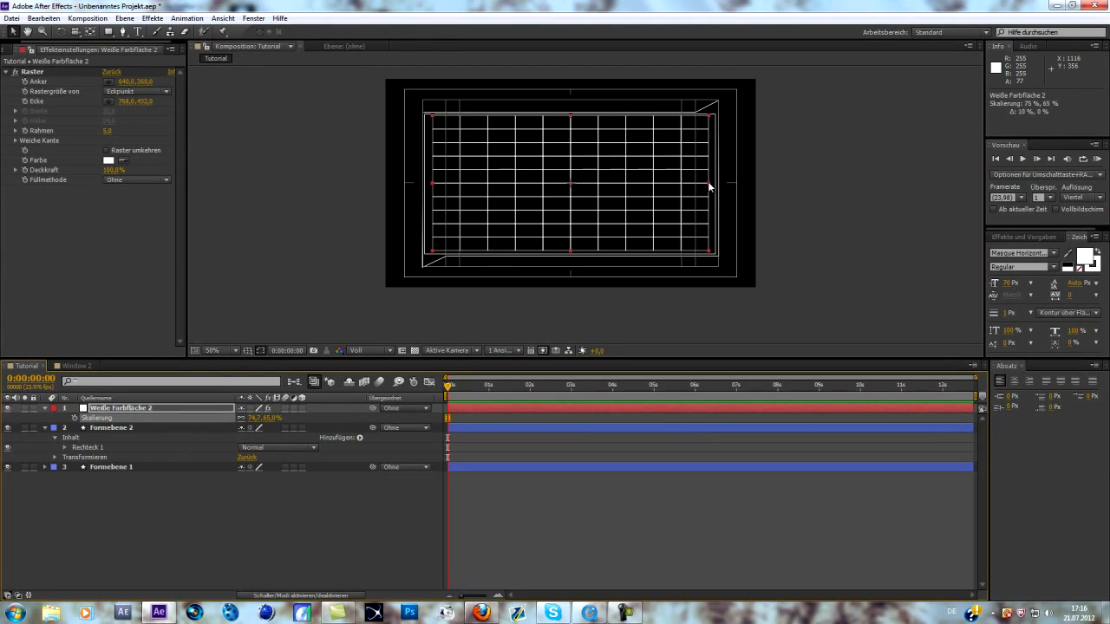
{"action": "left_click", "coordinate": [248, 351]}
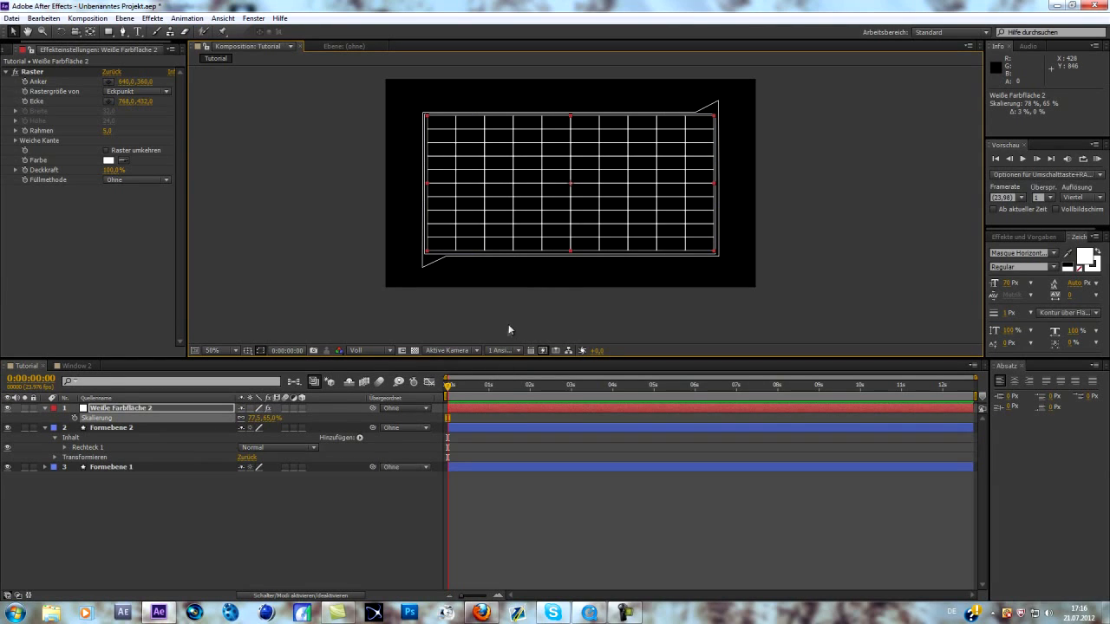
{"action": "left_click", "coordinate": [78, 366]}
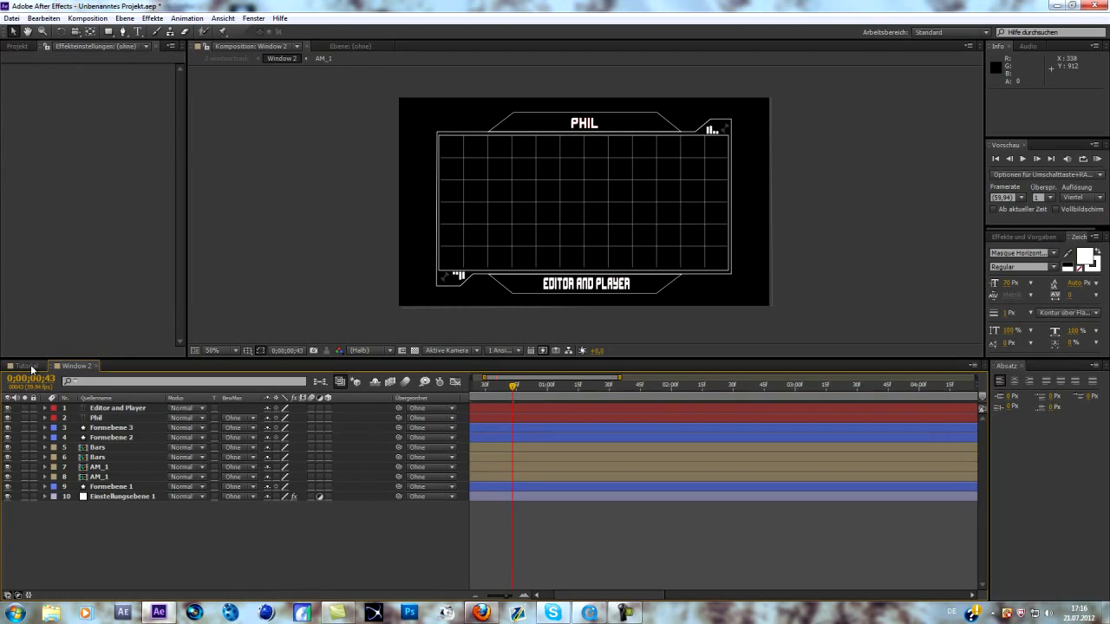
Step: Return to the Tutorial composition
{"action": "left_click", "coordinate": [26, 366]}
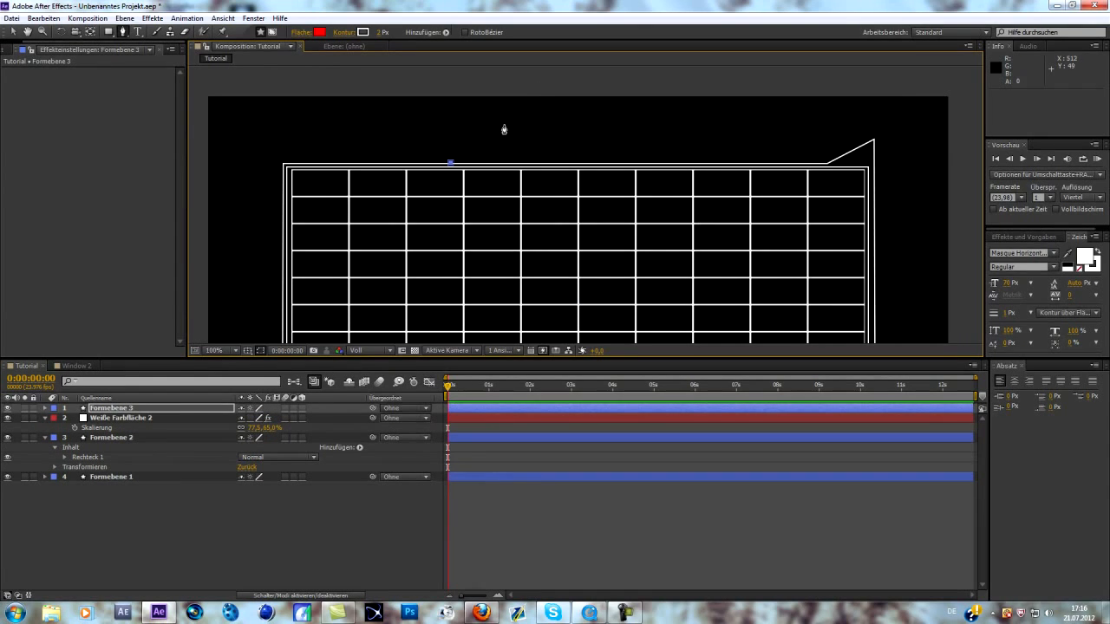
Step: Pen-draw a trapezoid tab path with slanted sides above the frame's top edge
{"action": "left_click_drag", "start_coordinate": [451, 162], "coordinate": [505, 123]}
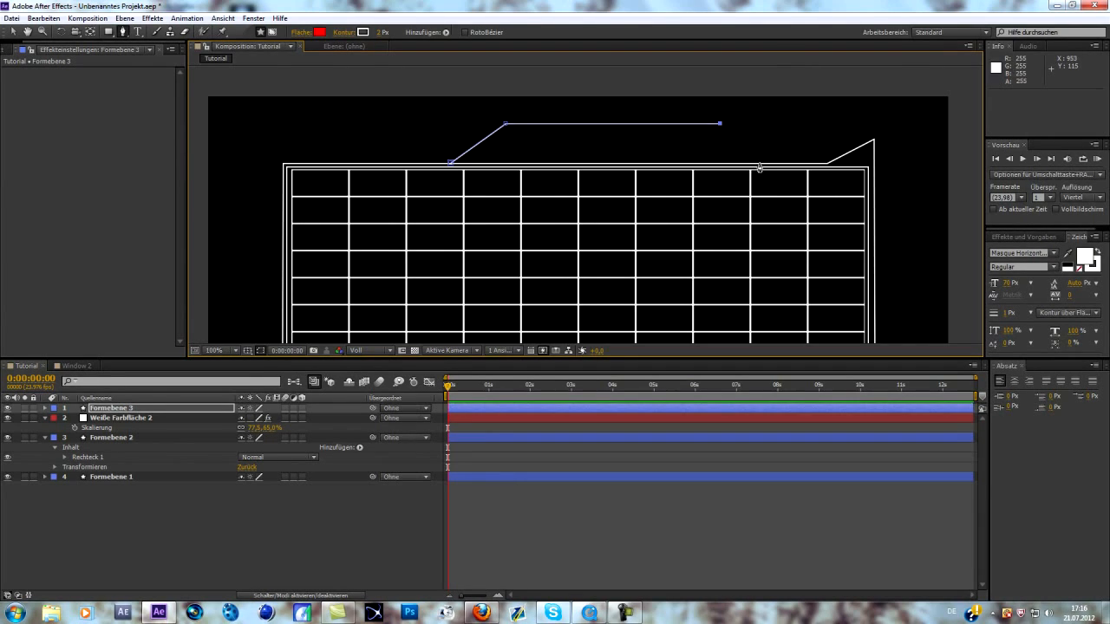
{"action": "left_click_drag", "start_coordinate": [718, 123], "coordinate": [770, 178]}
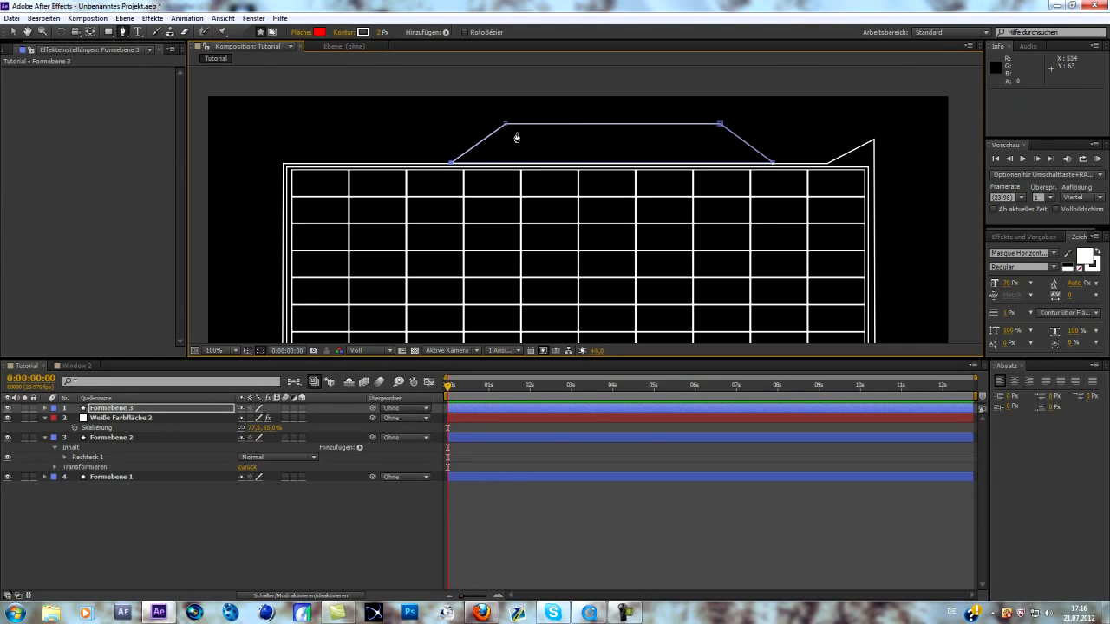
{"action": "left_click", "coordinate": [113, 408]}
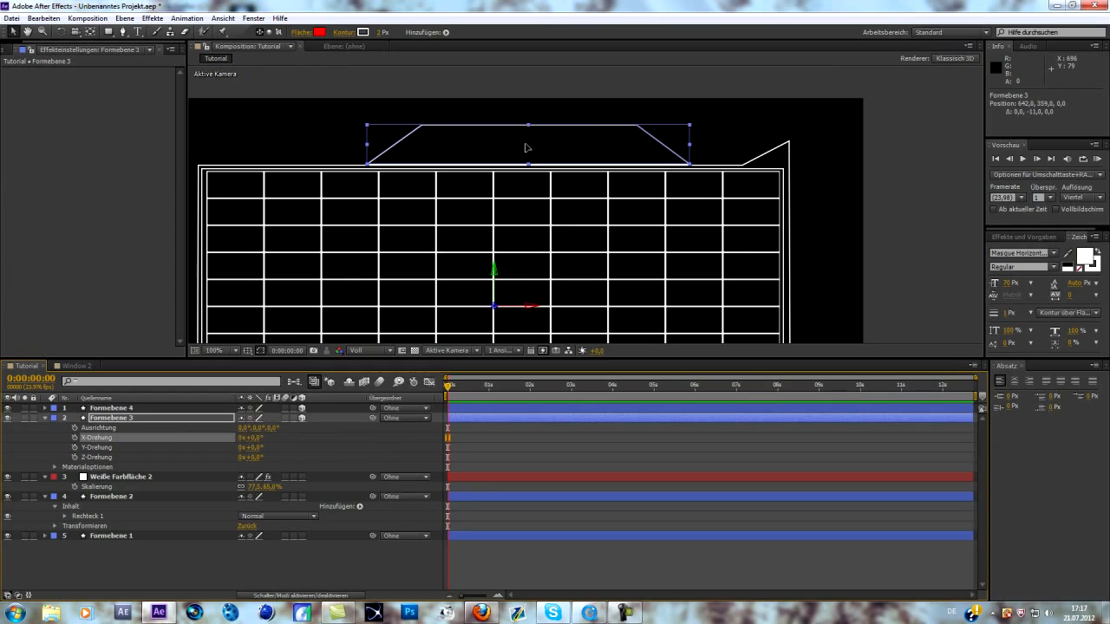
Step: Position the 180°-flipped tab copy just below the grid frame's bottom edge
{"action": "left_click_drag", "start_coordinate": [526, 147], "coordinate": [508, 148]}
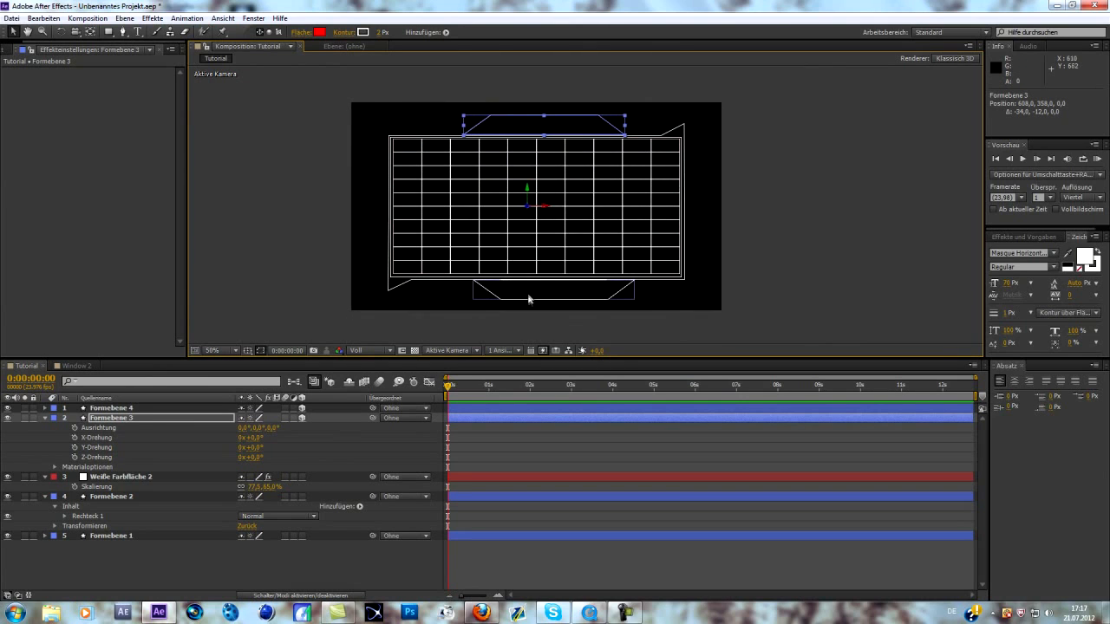
{"action": "left_click", "coordinate": [104, 408]}
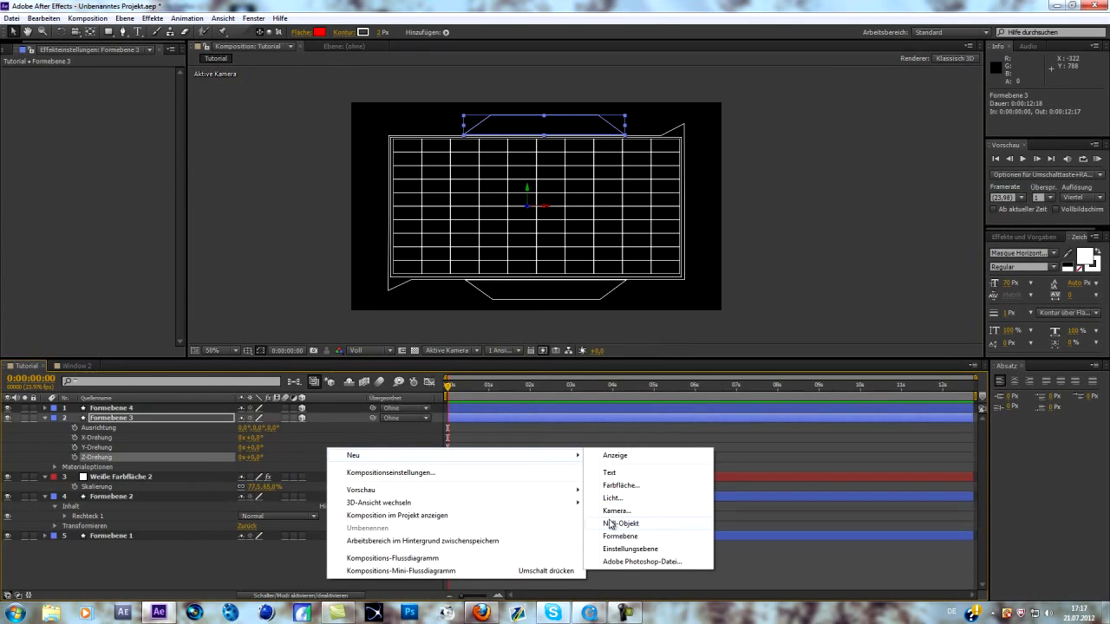
Step: Create a text layer reading 'Phil' for the title and commit it
{"action": "left_click", "coordinate": [609, 473]}
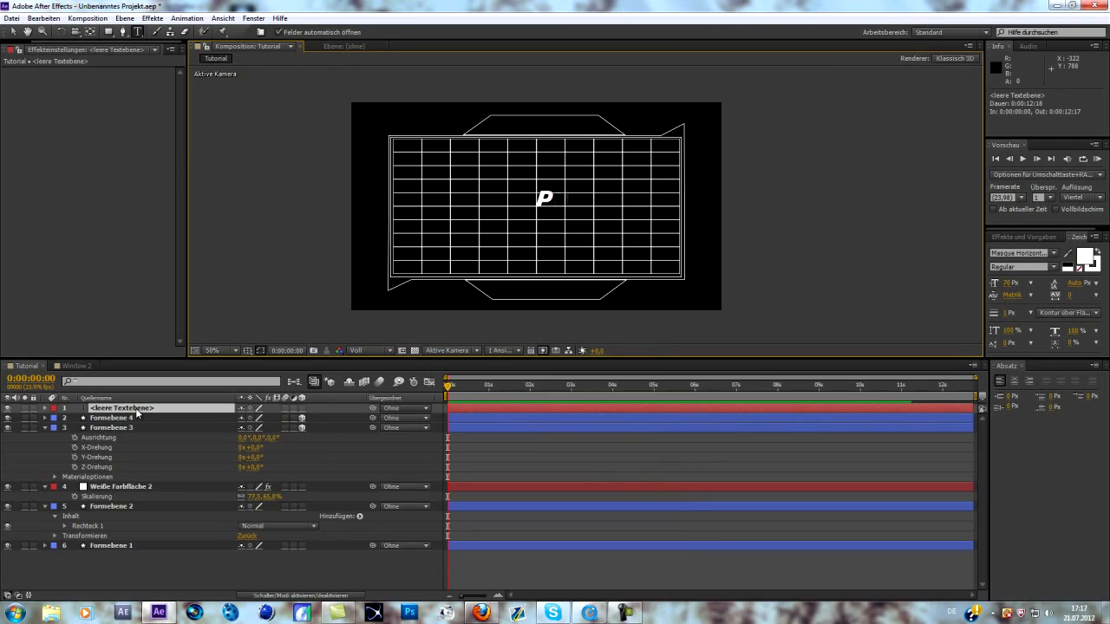
{"action": "type", "text": "Phil"}
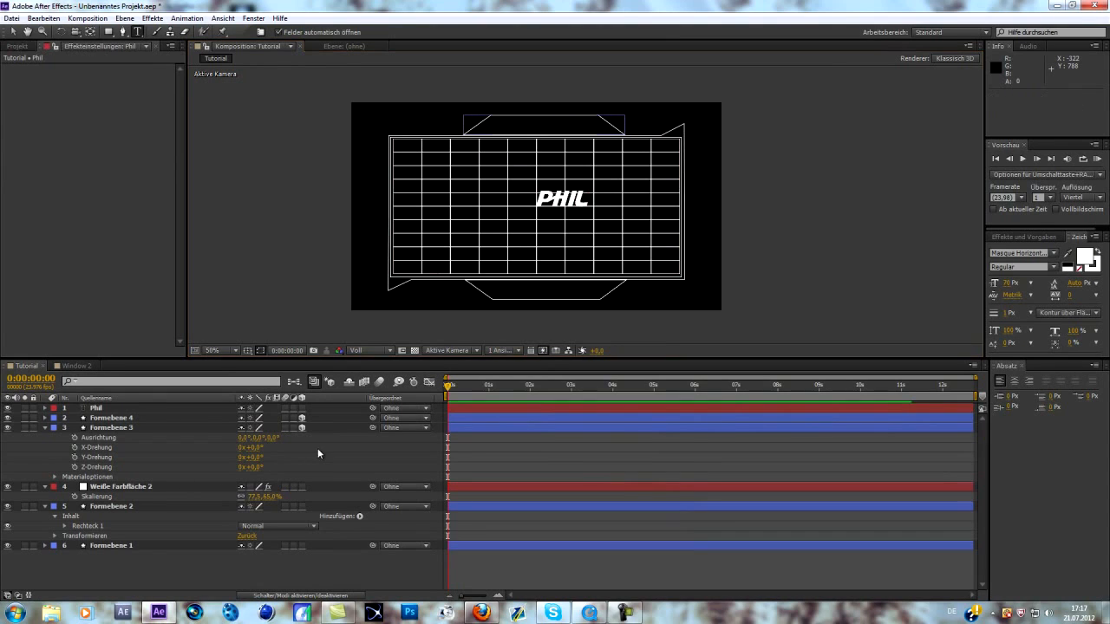
{"action": "left_click", "coordinate": [97, 407]}
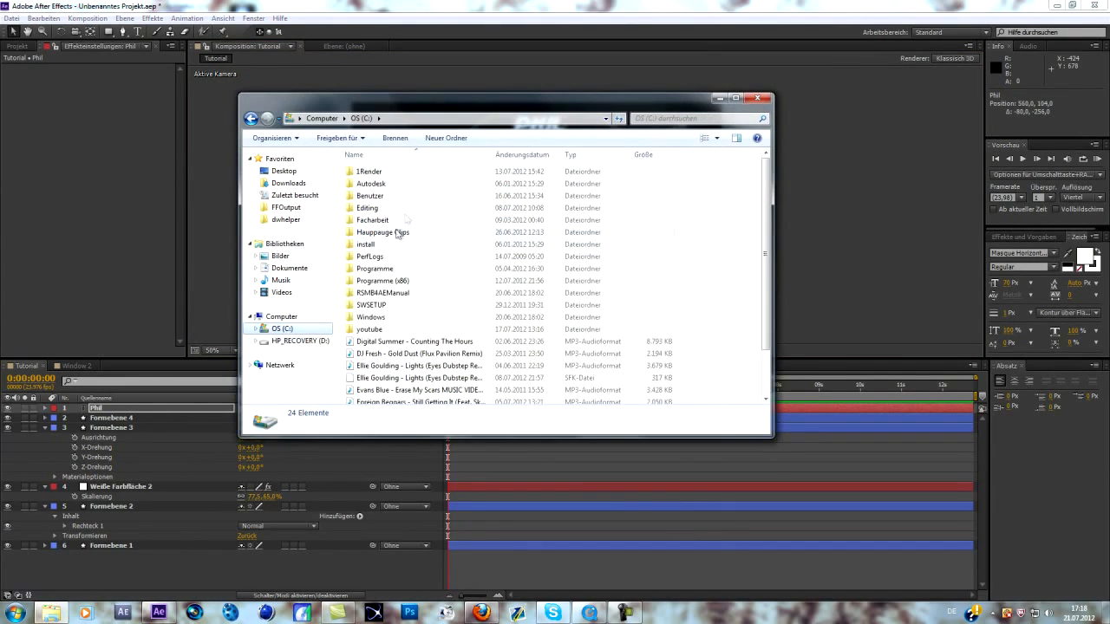
Step: Browse to the intro clip's folder and select the imported Phil Intro.mov
{"action": "double_click", "coordinate": [374, 207]}
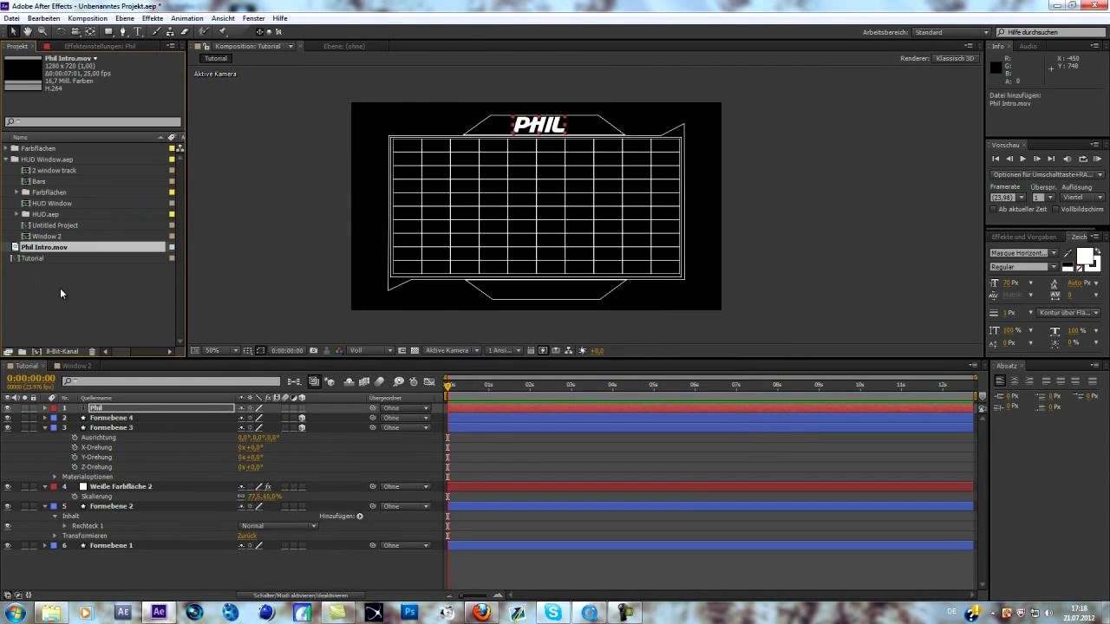
{"action": "left_click", "coordinate": [43, 247]}
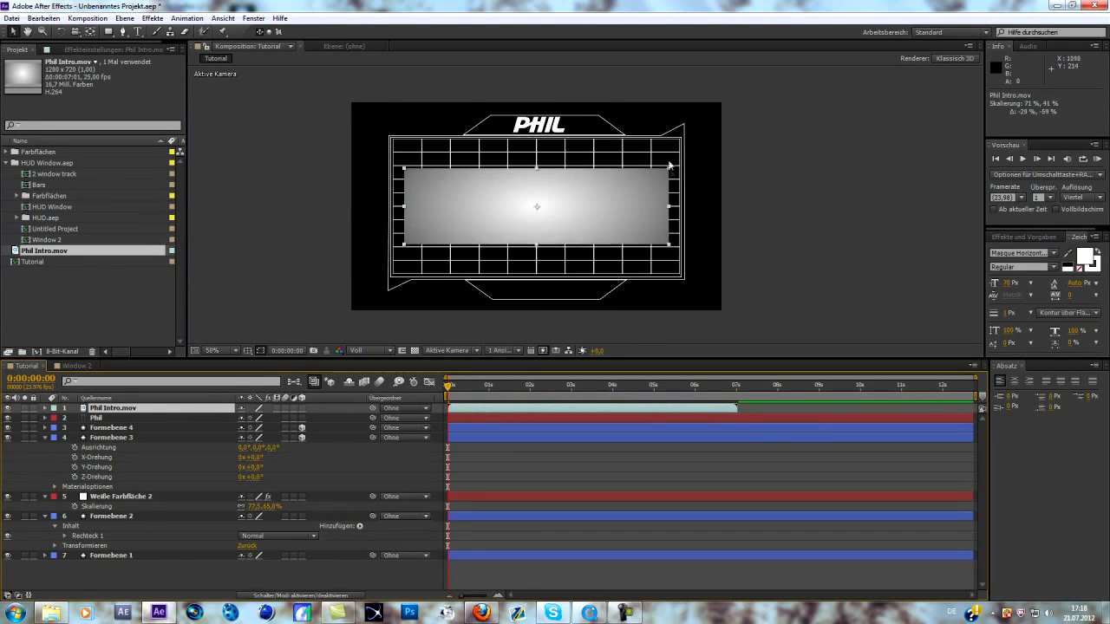
Step: Stretch the Phil Intro.mov layer to fill the grid and zoom in on the edges
{"action": "left_click_drag", "start_coordinate": [670, 168], "coordinate": [680, 144]}
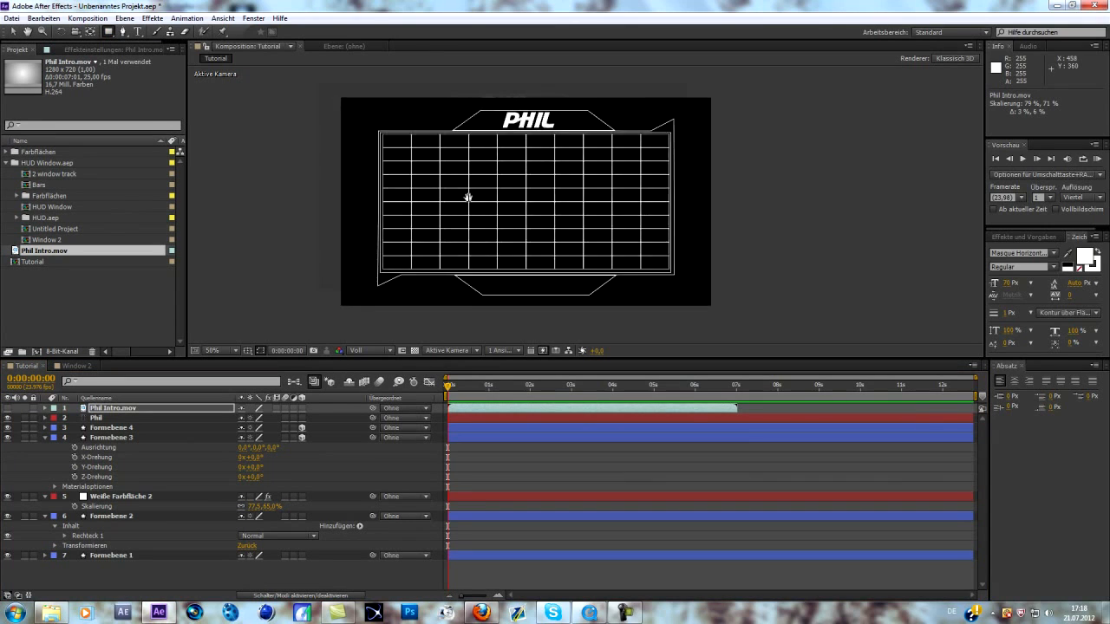
{"action": "left_click", "coordinate": [210, 351]}
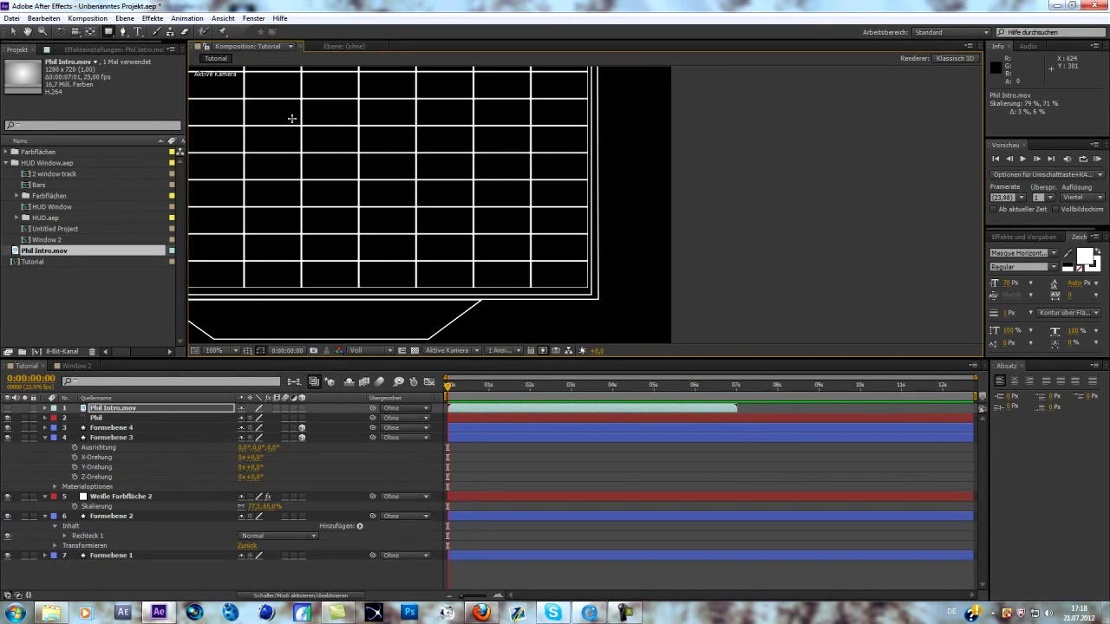
{"action": "left_click", "coordinate": [217, 350]}
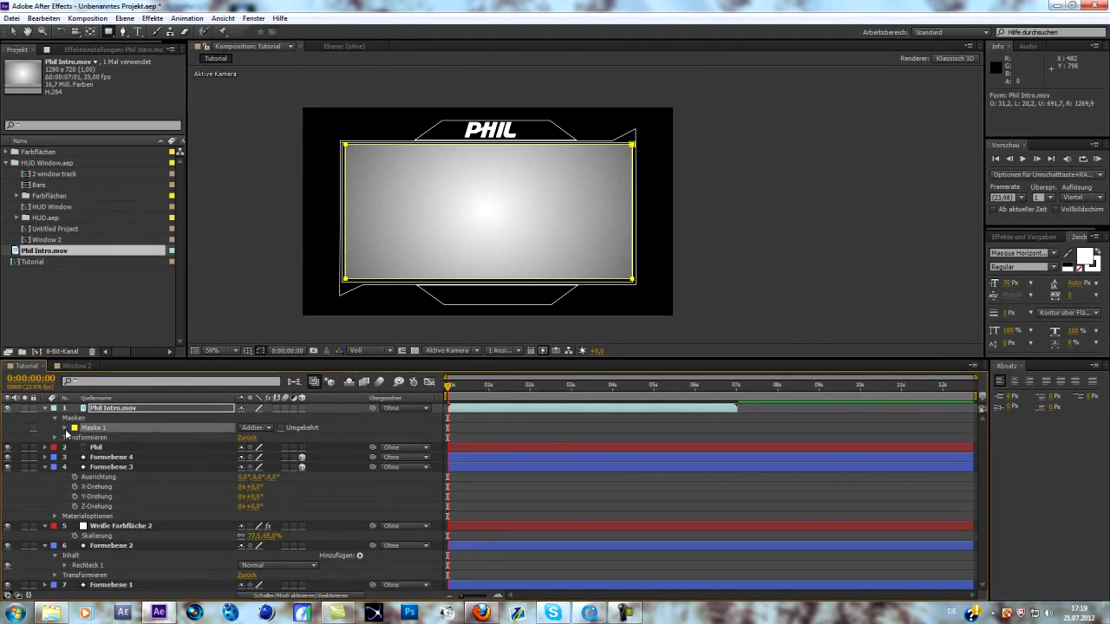
Step: Set Mask 1 feather to 33 px and opacity to 85%, then select the video layer
{"action": "left_click", "coordinate": [65, 427]}
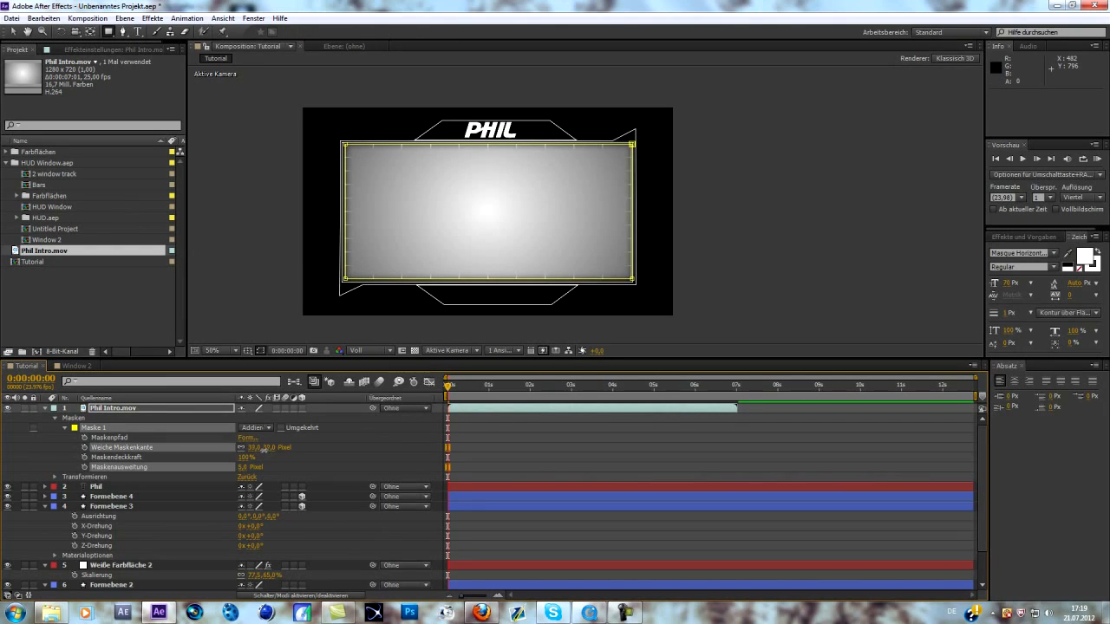
{"action": "left_click_drag", "start_coordinate": [264, 447], "coordinate": [251, 448]}
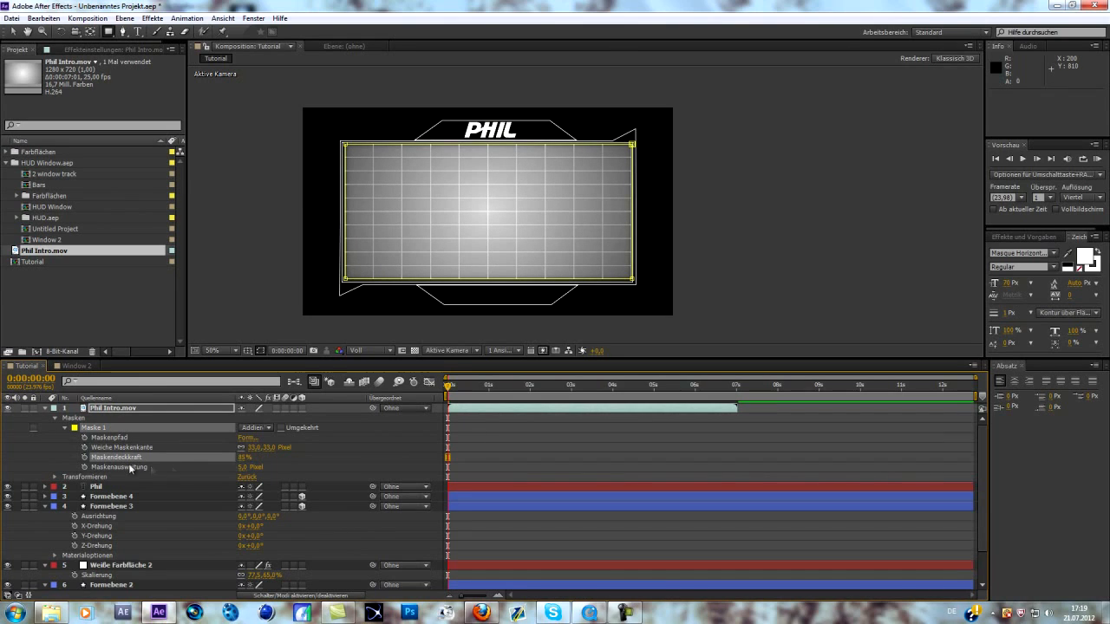
{"action": "mouse_move", "coordinate": [125, 461]}
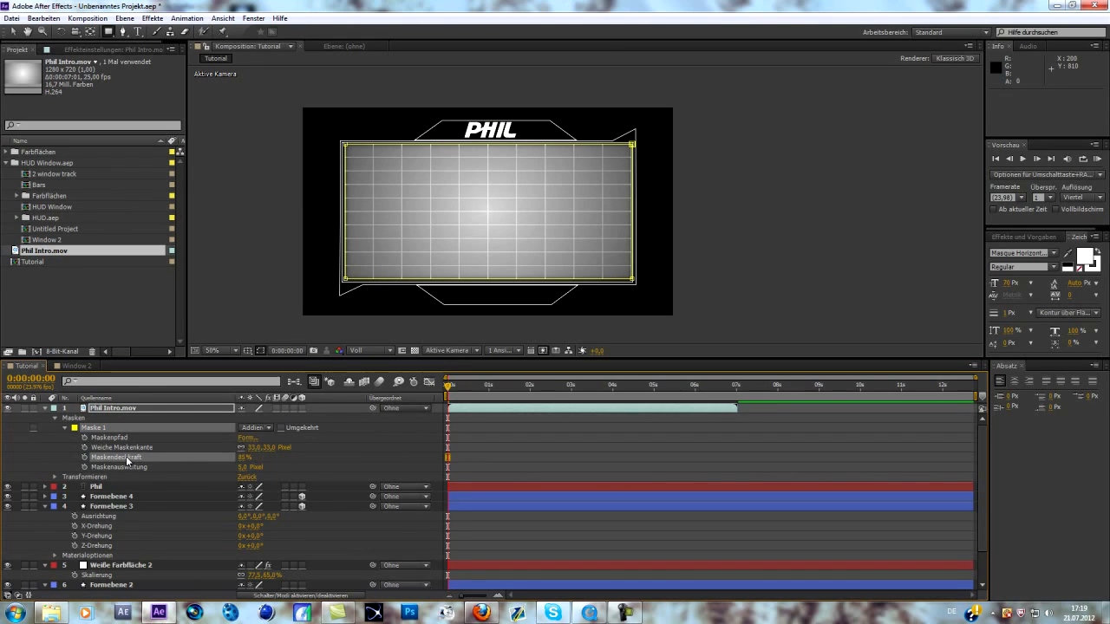
{"action": "left_click", "coordinate": [113, 506]}
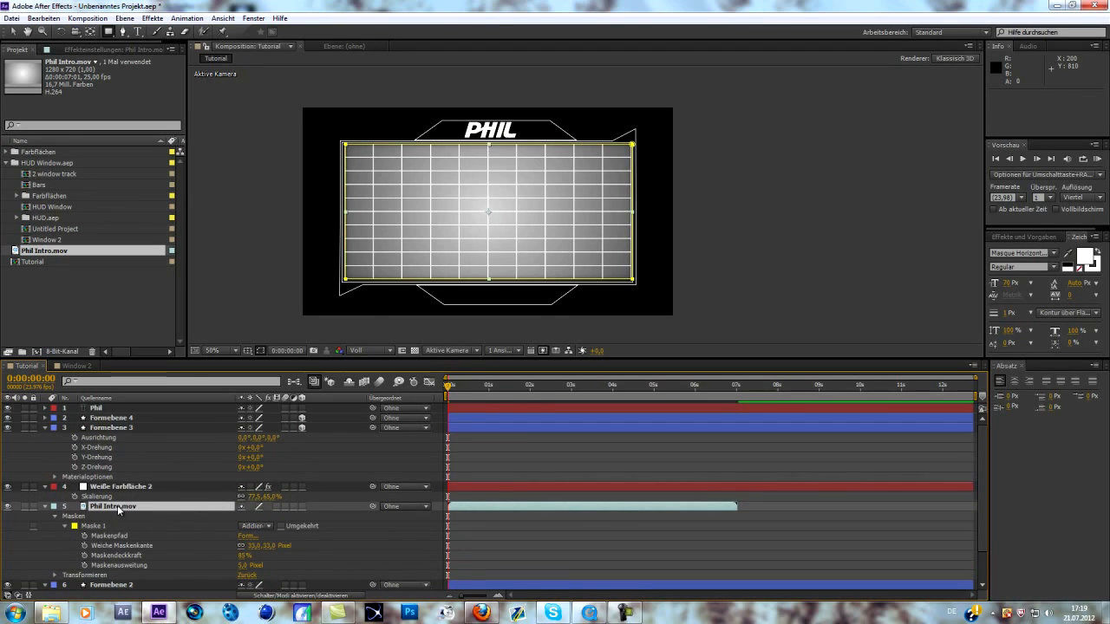
Step: Keyframe Weiße Farbfläche 2's opacity down to 12%, then return to Window 2
{"action": "left_click", "coordinate": [121, 486]}
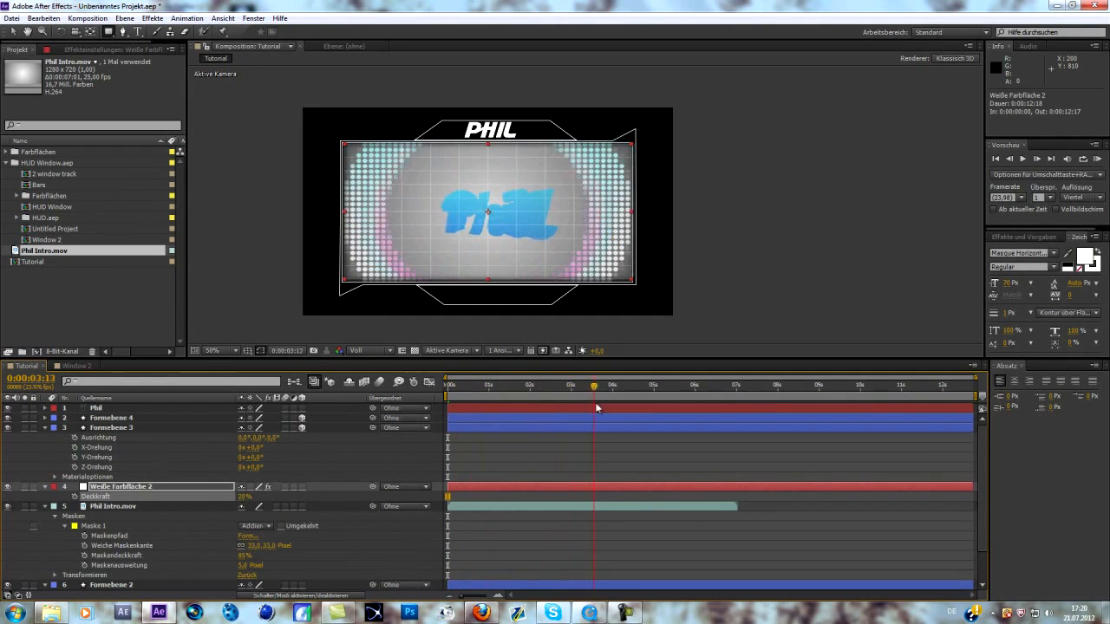
{"action": "left_click", "coordinate": [620, 385]}
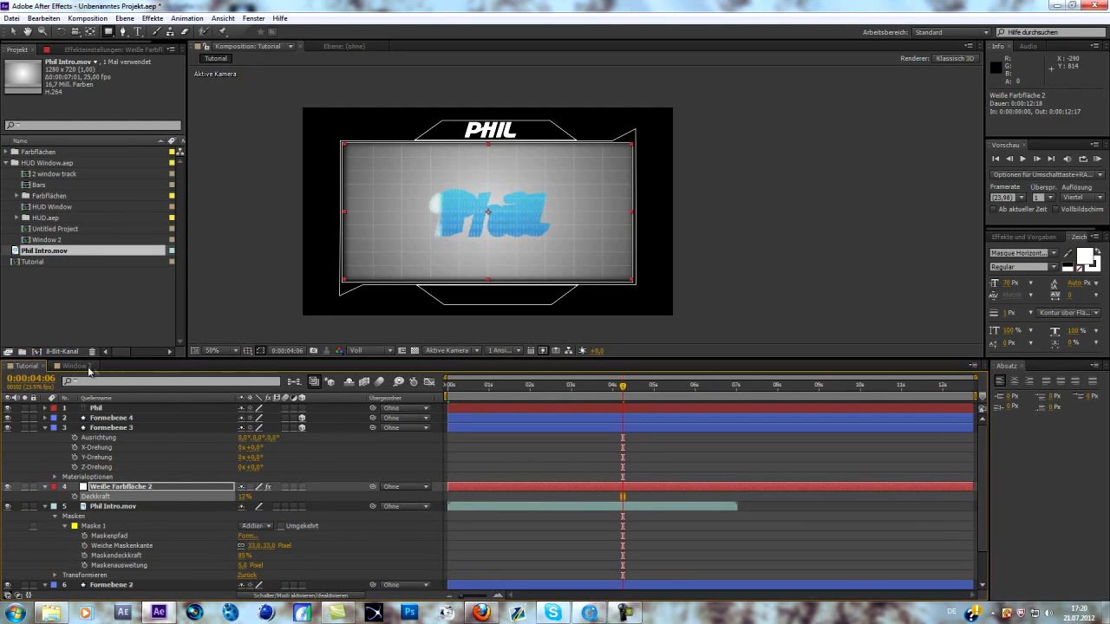
{"action": "left_click", "coordinate": [74, 366]}
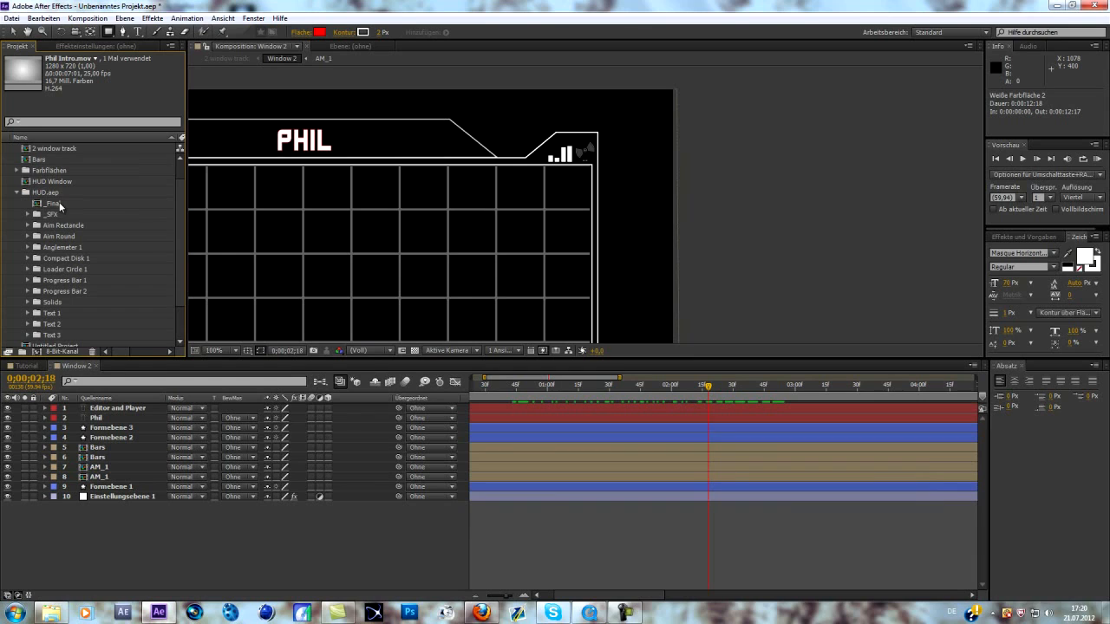
Step: Dismiss the Import File dialog and open the _Final composition from the Project panel
{"action": "left_click", "coordinate": [97, 447]}
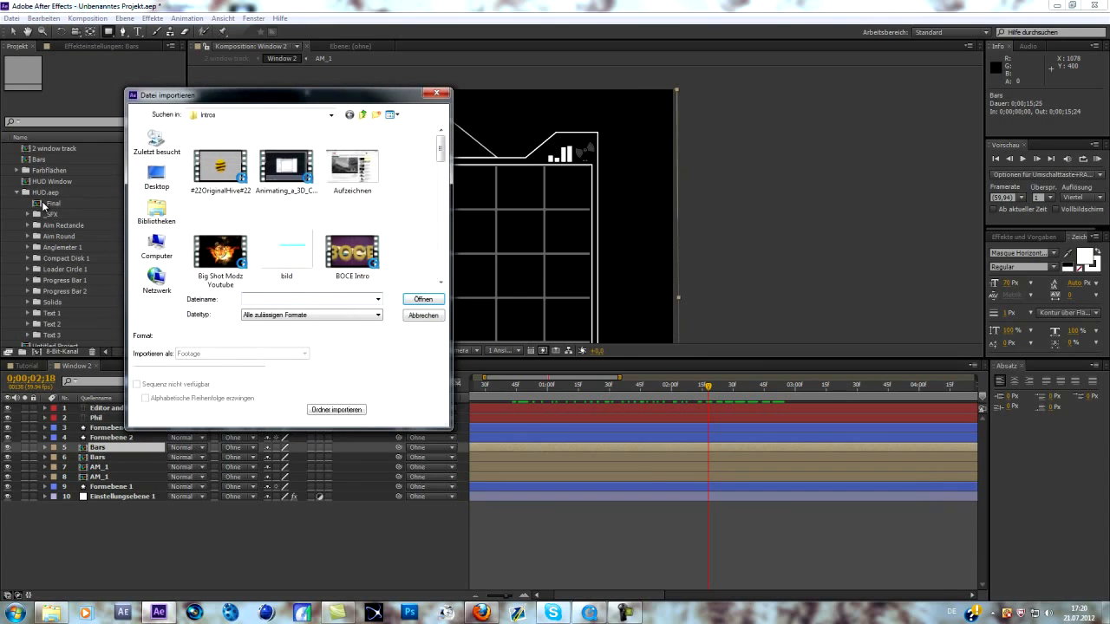
{"action": "left_click", "coordinate": [423, 315]}
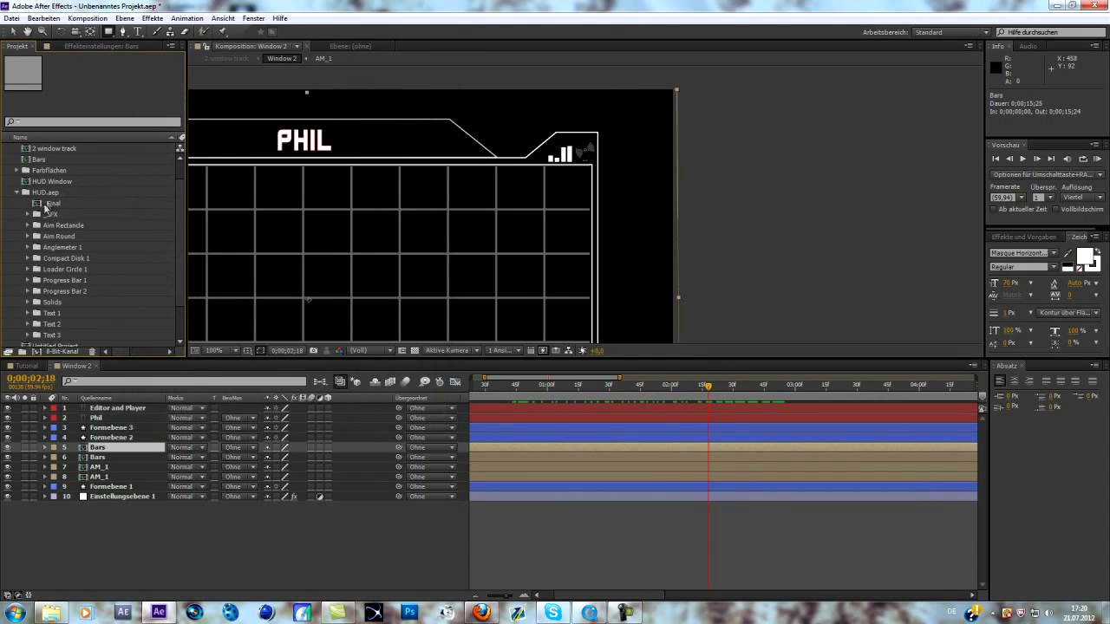
{"action": "double_click", "coordinate": [55, 203]}
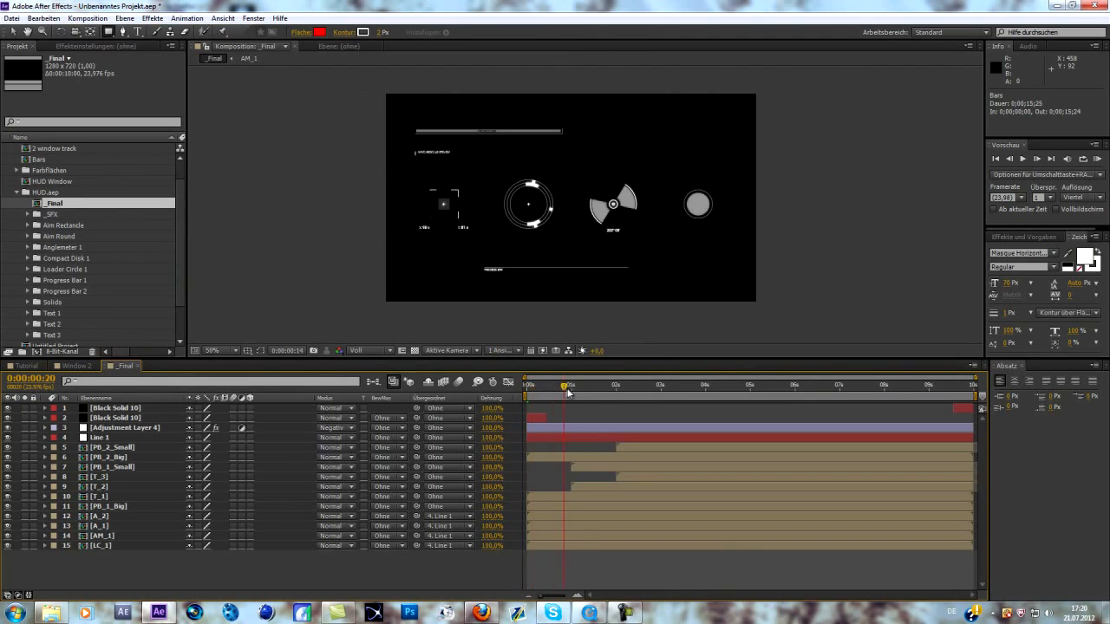
{"action": "left_click", "coordinate": [608, 385]}
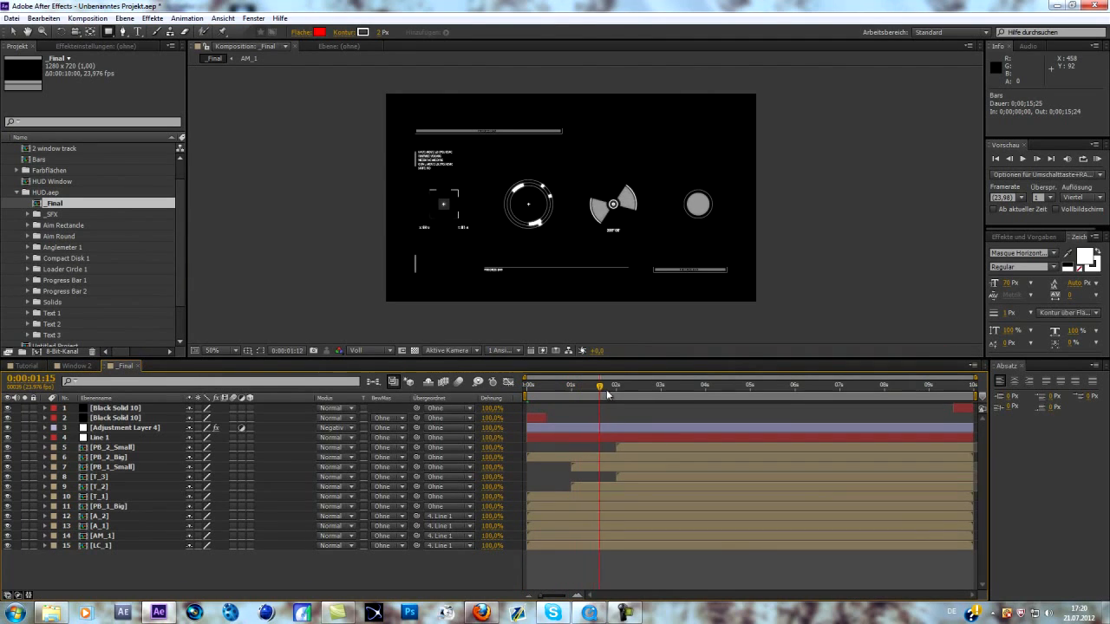
{"action": "left_click_drag", "start_coordinate": [607, 384], "coordinate": [631, 385]}
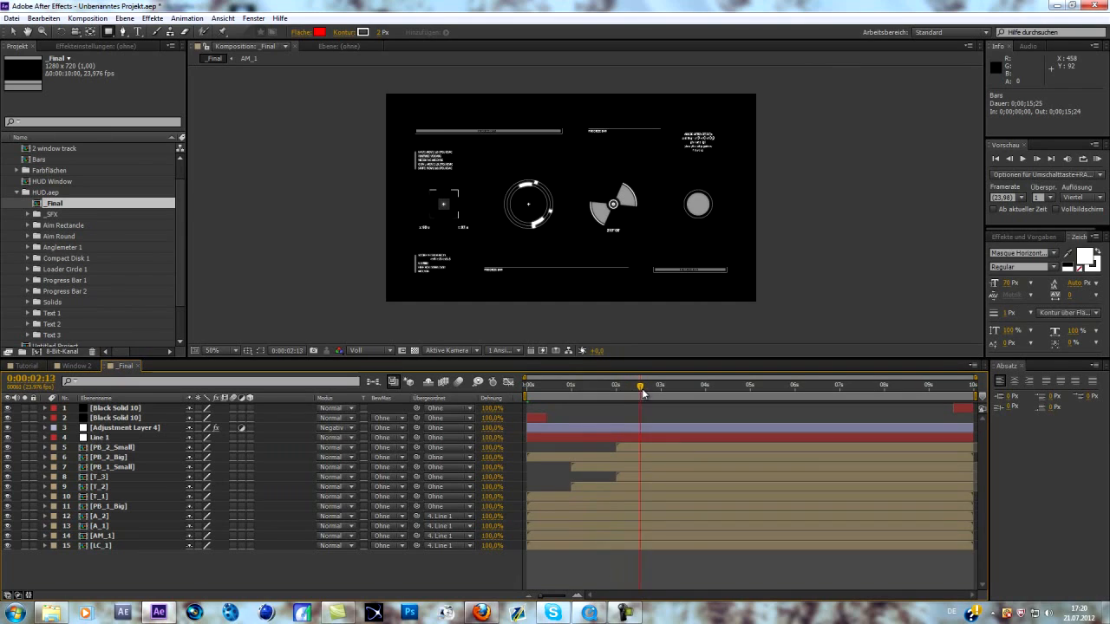
{"action": "left_click", "coordinate": [644, 384]}
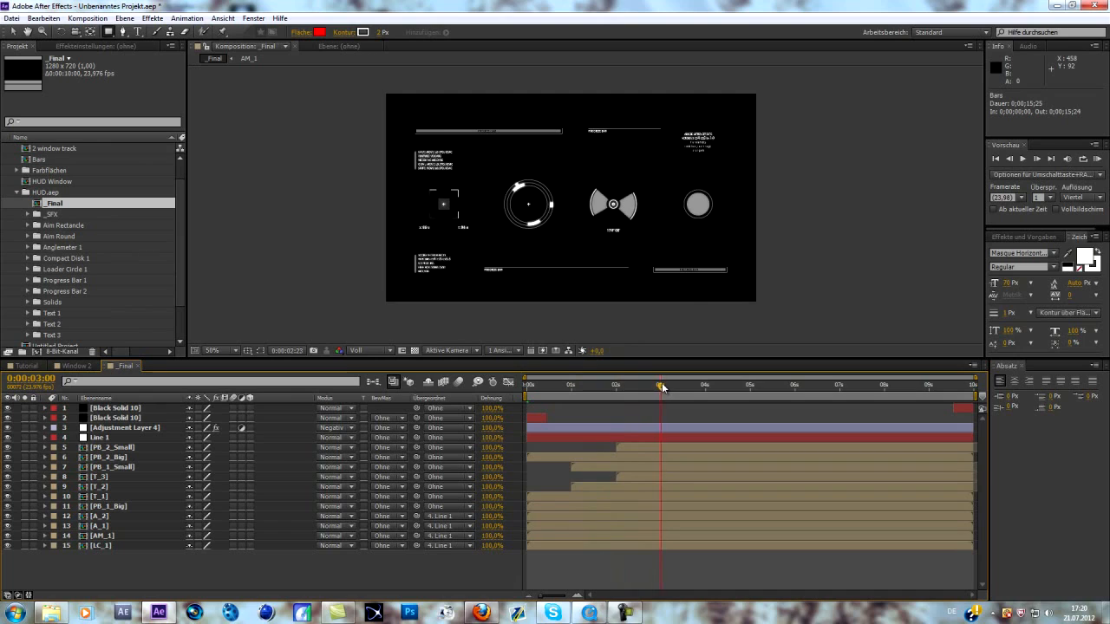
{"action": "left_click_drag", "start_coordinate": [660, 385], "coordinate": [692, 385]}
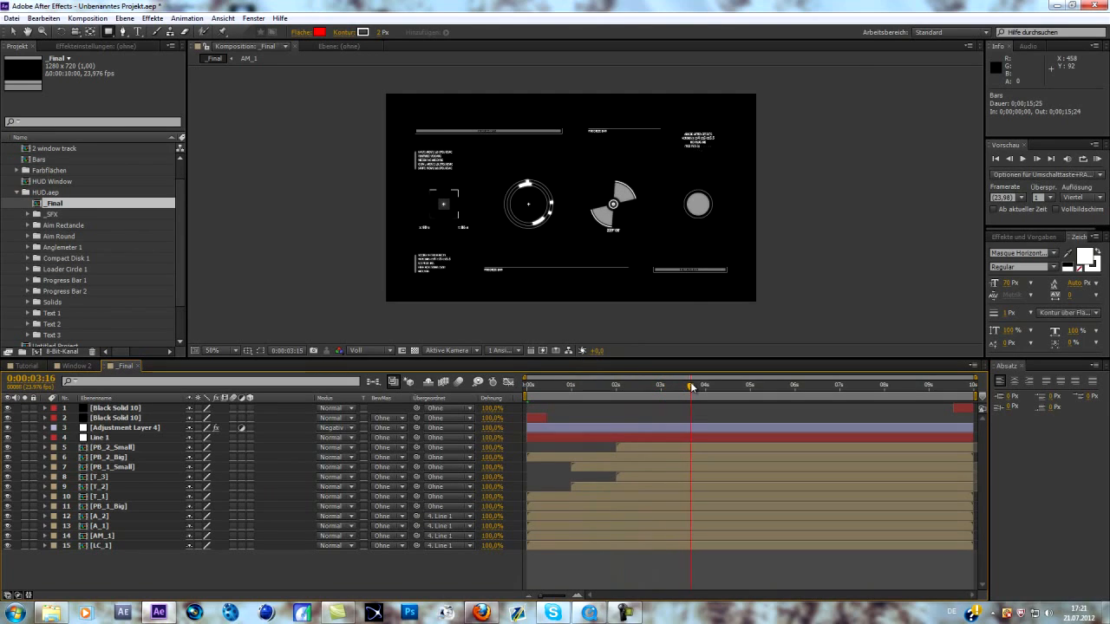